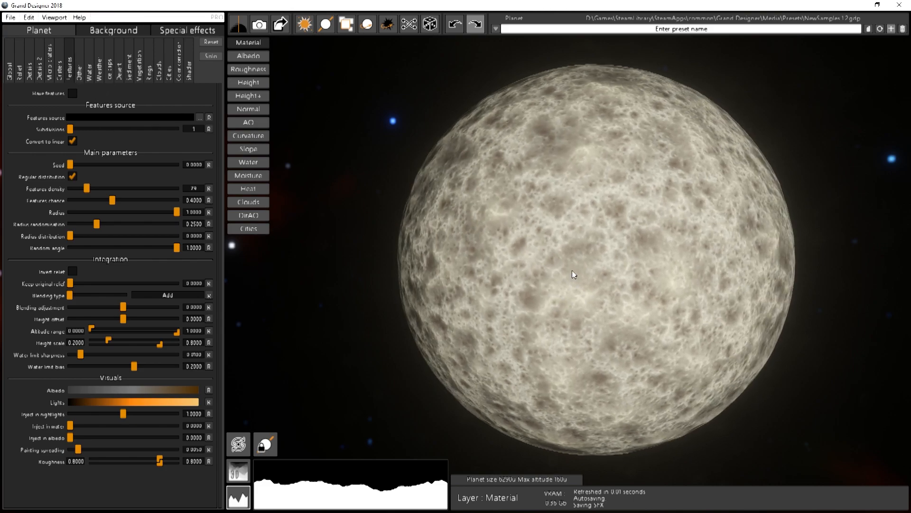
pyautogui.moveTo(567, 262)
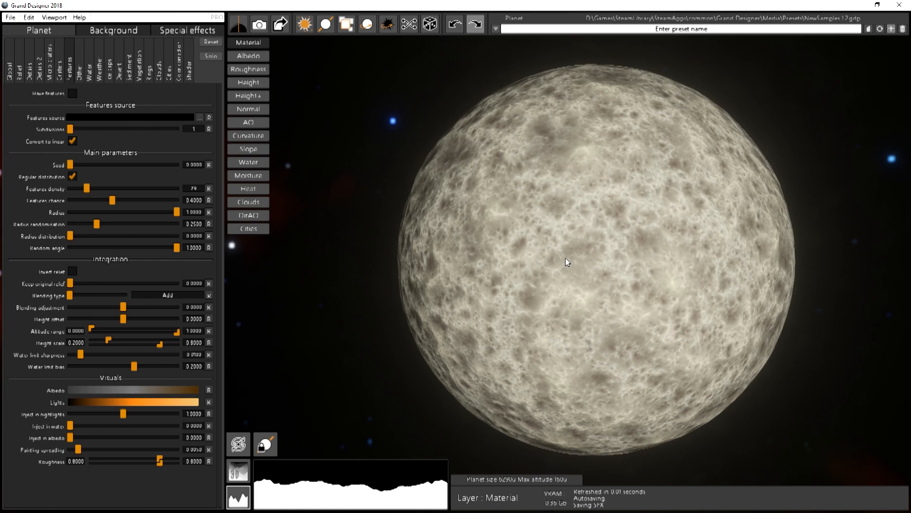
pyautogui.moveTo(404, 314)
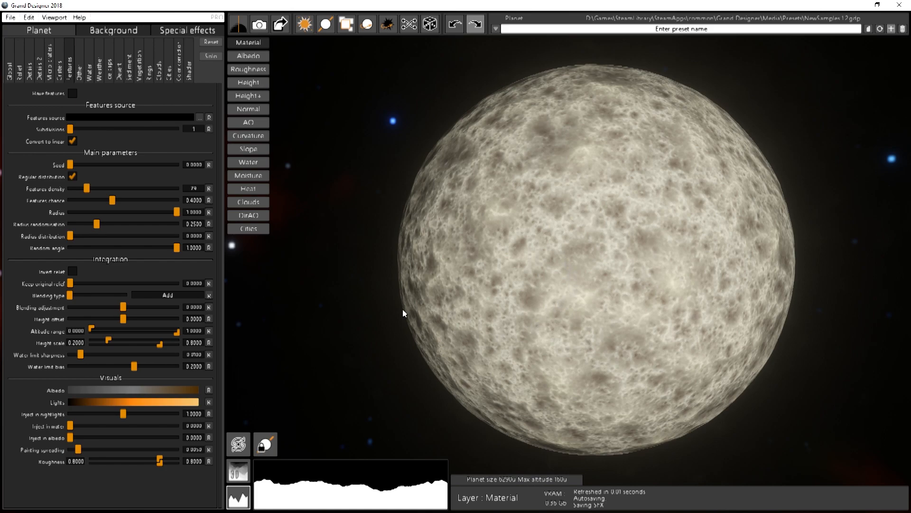
# Step: Enable Have features so default grey square tiles scatter across the cratered planet
pyautogui.click(73, 94)
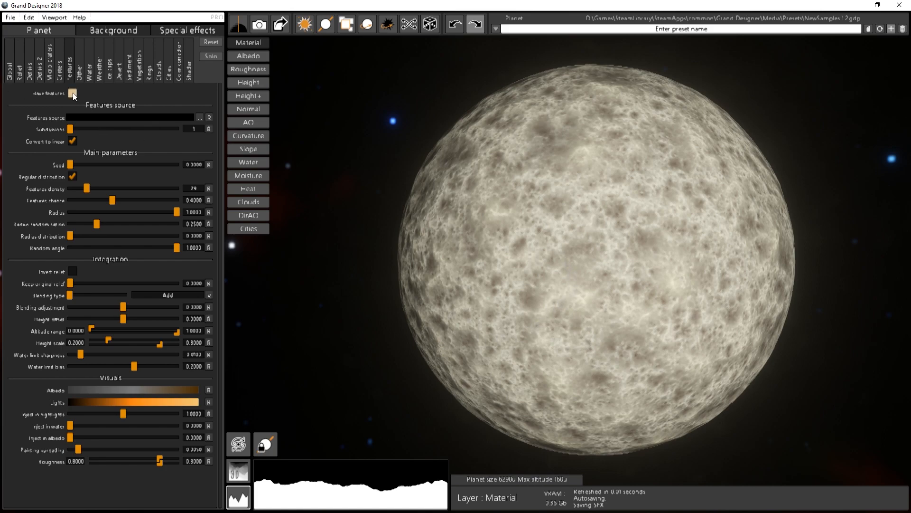
pyautogui.click(73, 93)
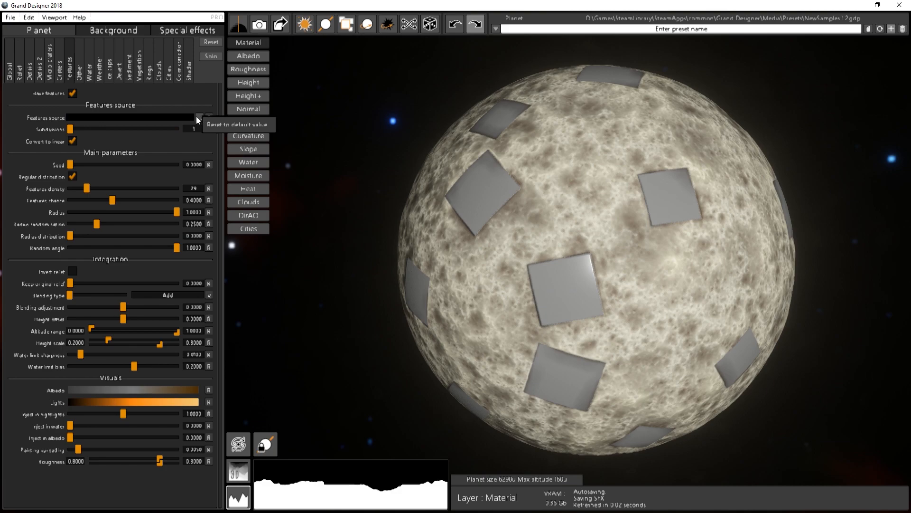
# Step: Load 2K_Structure02.png from Media > Features as the feature source, giving round domed structures
pyautogui.click(201, 117)
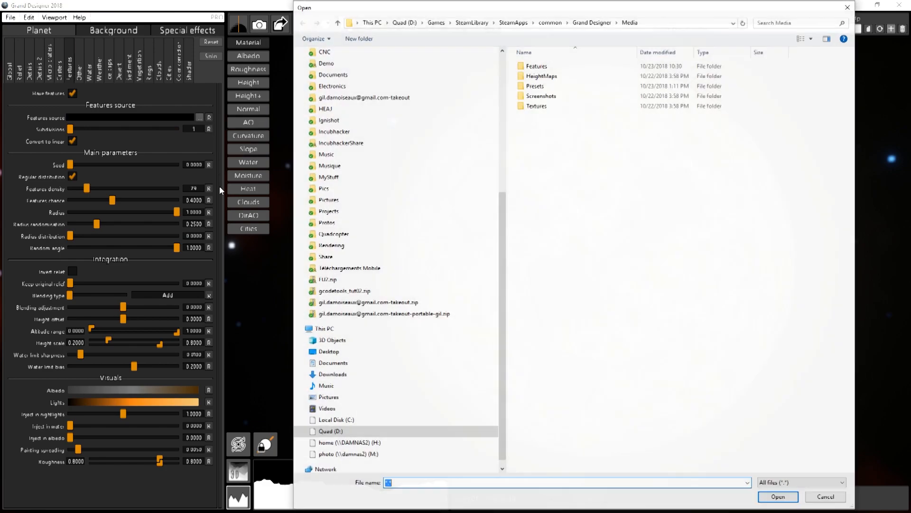
pyautogui.click(541, 76)
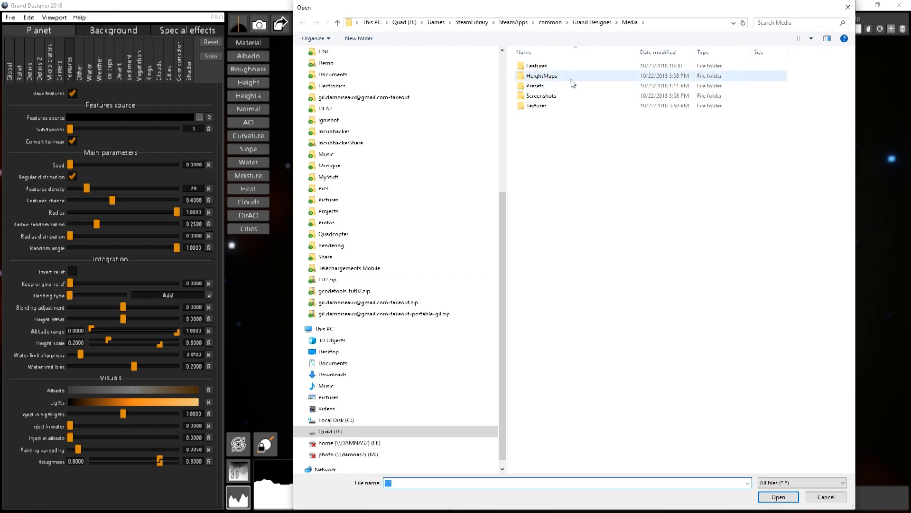
pyautogui.doubleClick(537, 66)
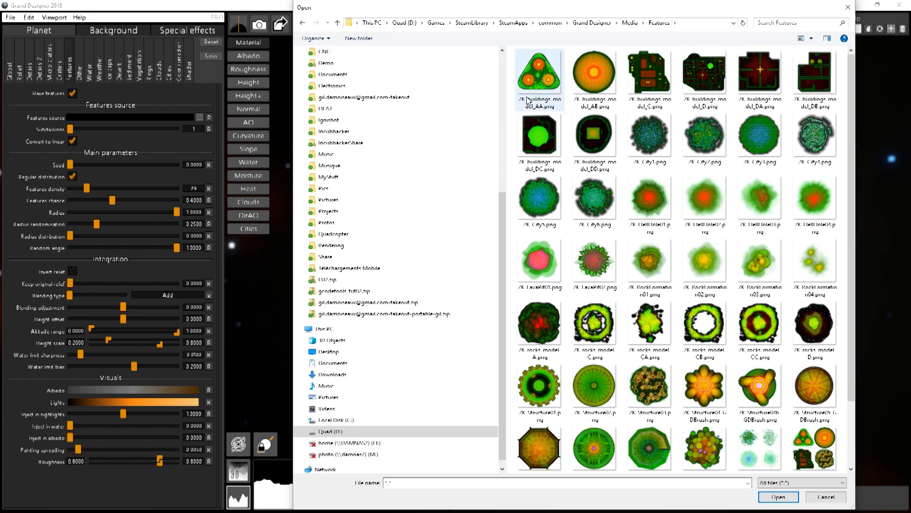
pyautogui.moveTo(649, 192)
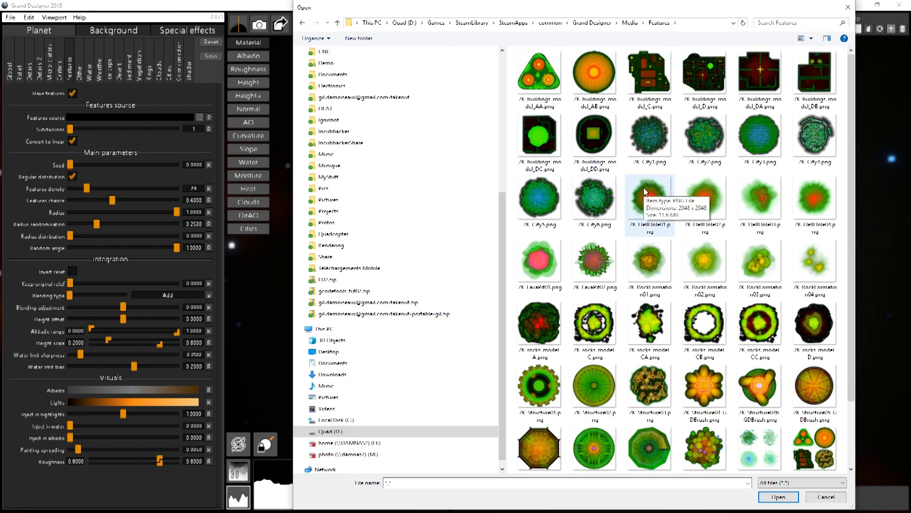
pyautogui.moveTo(515, 112)
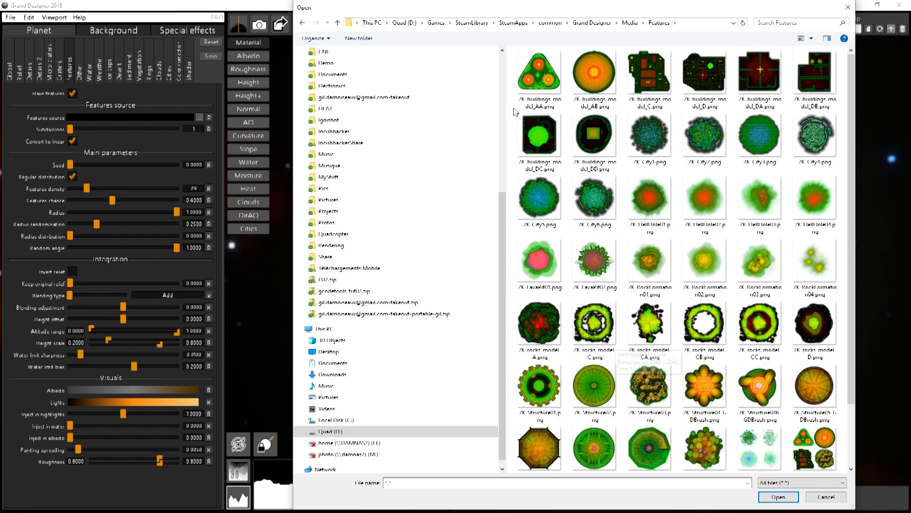
pyautogui.scroll(-3)
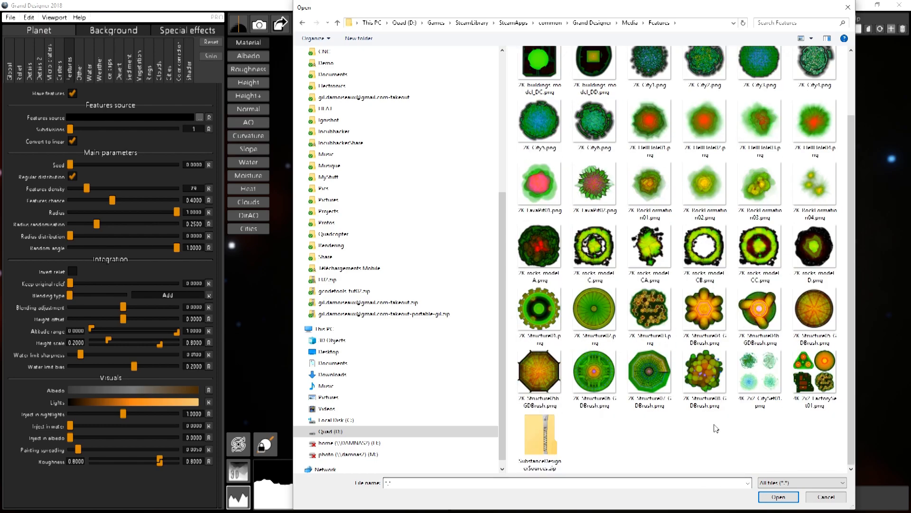
pyautogui.scroll(3)
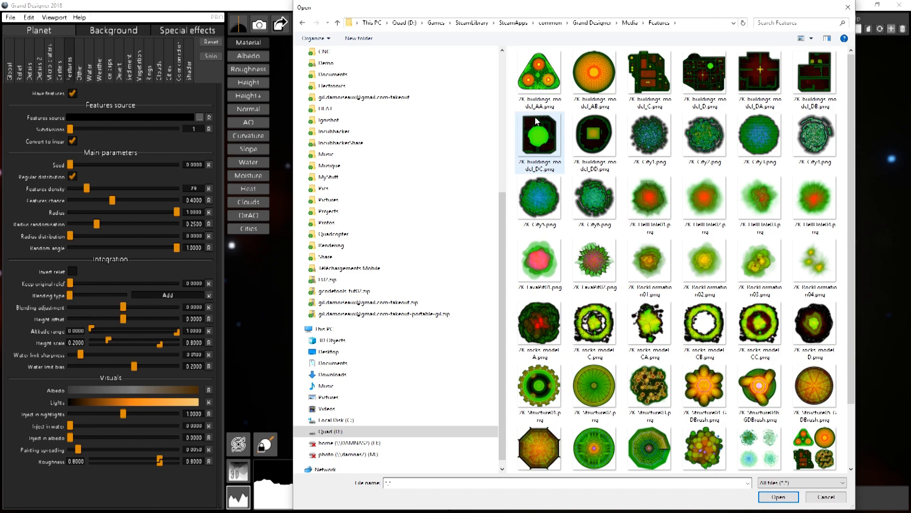
pyautogui.moveTo(538, 134)
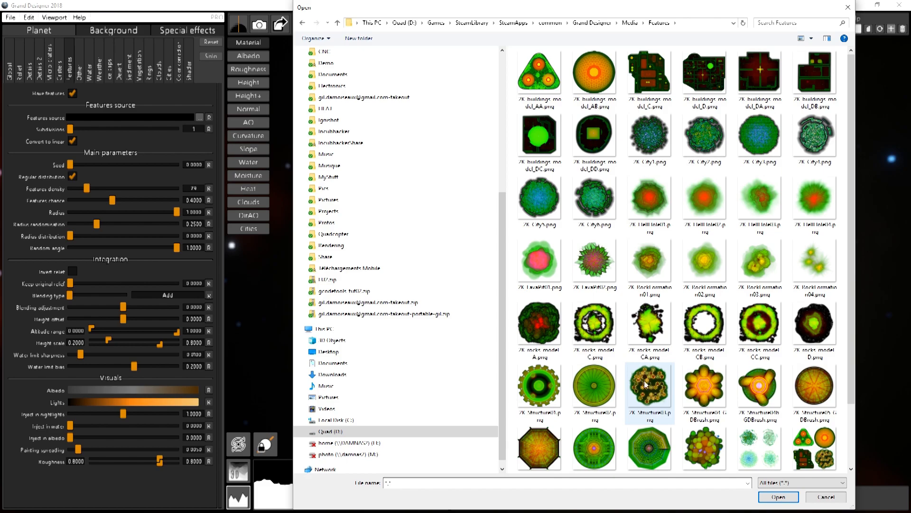
pyautogui.click(595, 387)
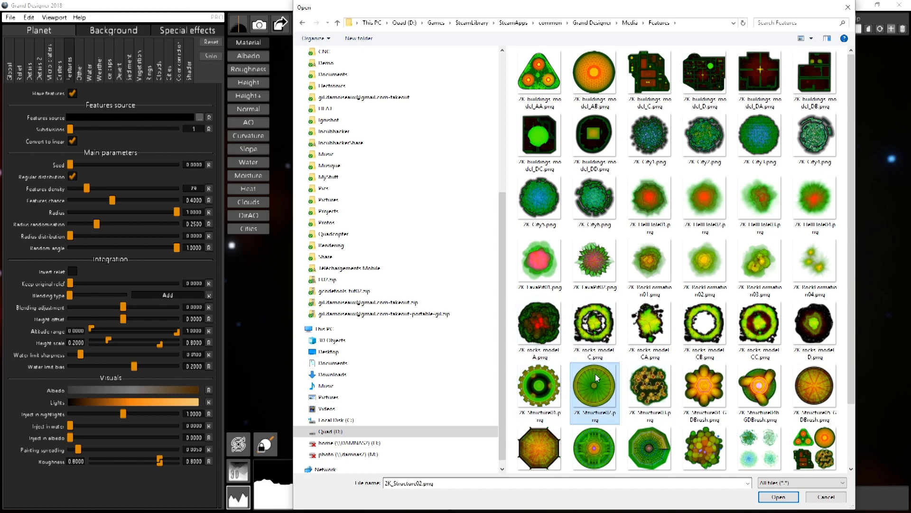
pyautogui.moveTo(597, 379)
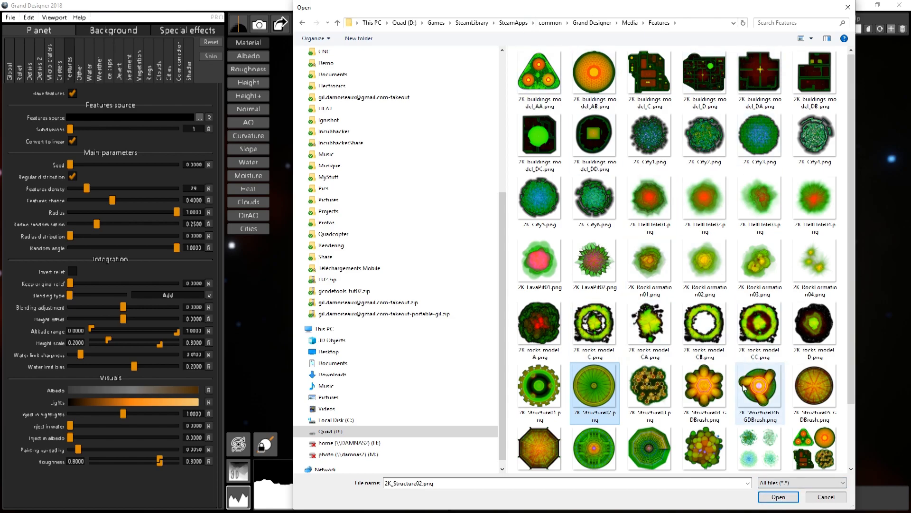
pyautogui.moveTo(703, 386)
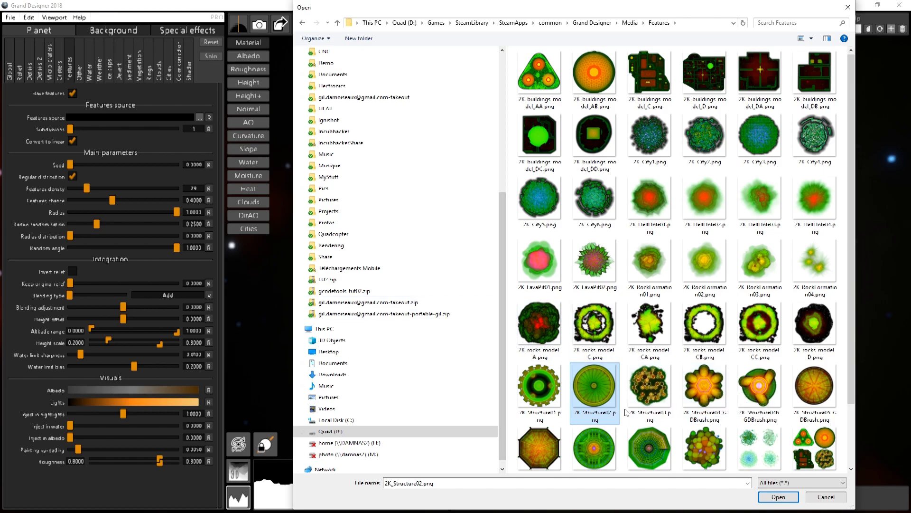
pyautogui.moveTo(628, 400)
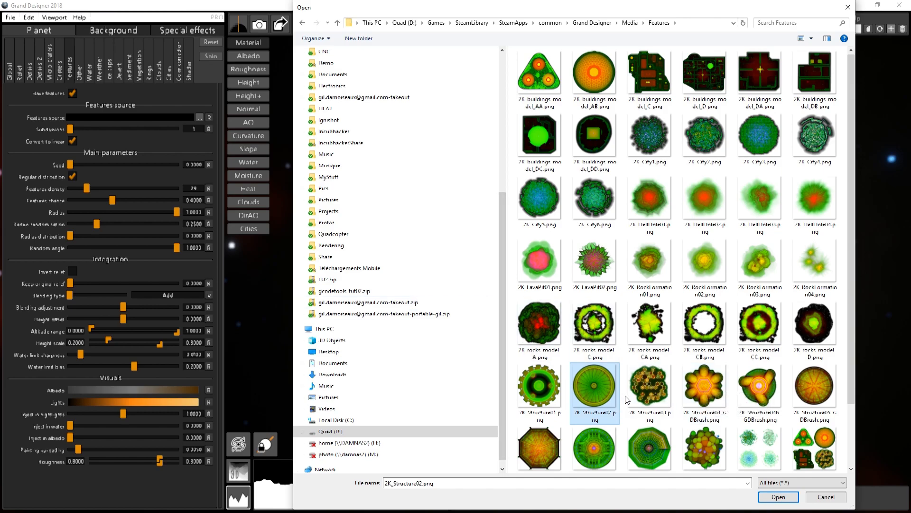
pyautogui.click(777, 497)
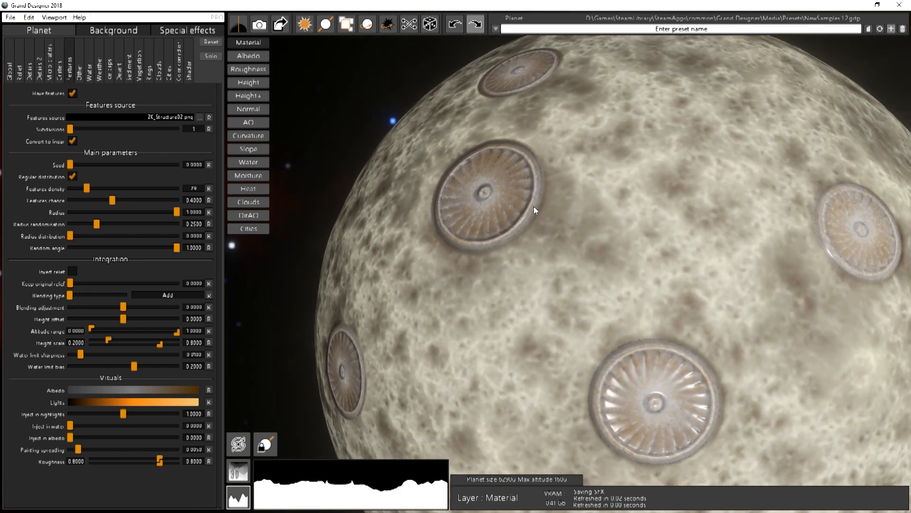
pyautogui.moveTo(529, 199)
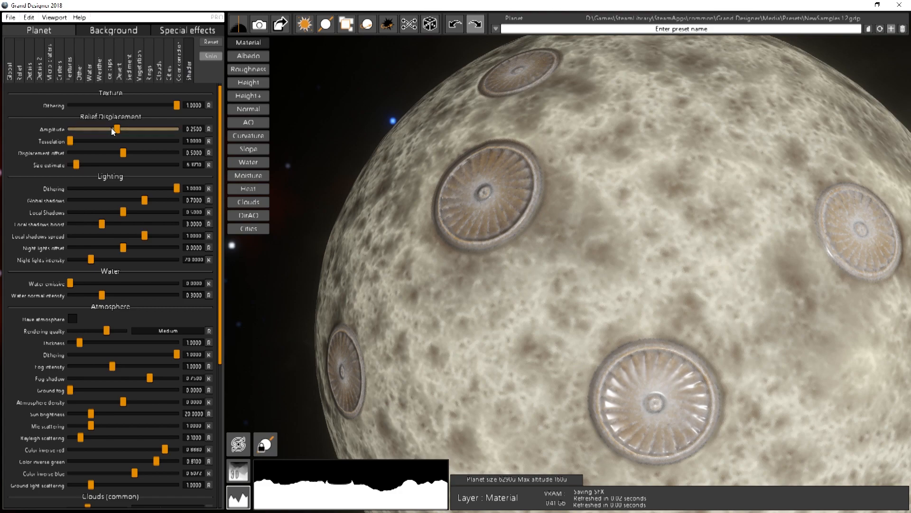
# Step: Raise Relief Displacement amplitude to about 2.48 and increase tessellation for strongly raised domes
pyautogui.moveTo(118, 128); pyautogui.dragTo(146, 128)
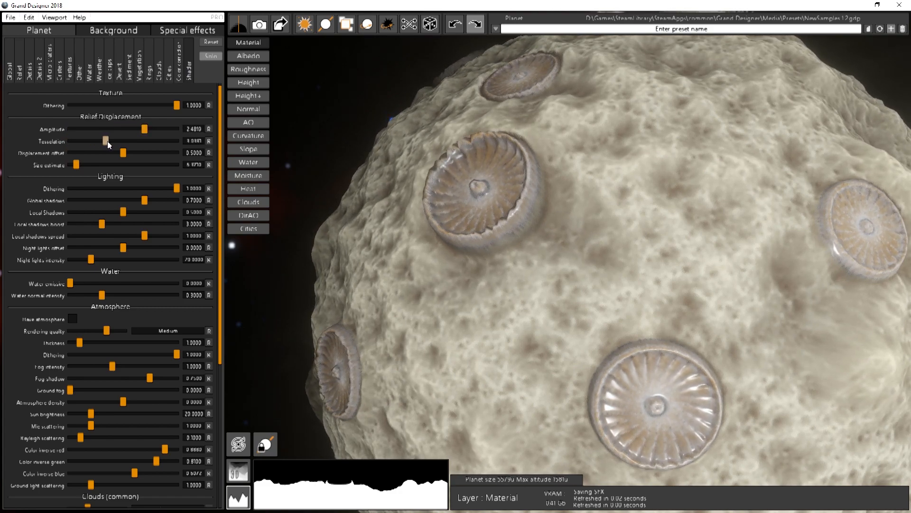
pyautogui.moveTo(104, 142); pyautogui.dragTo(144, 141)
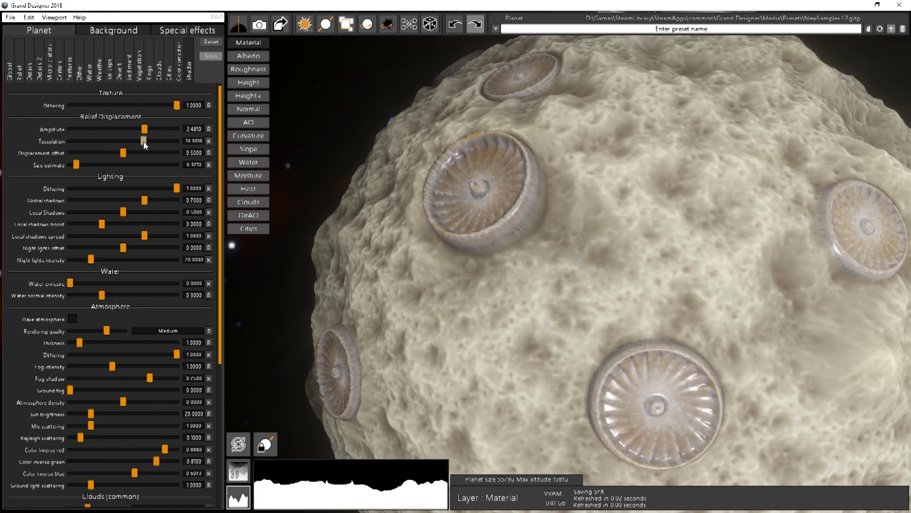
pyautogui.moveTo(145, 142); pyautogui.dragTo(143, 142)
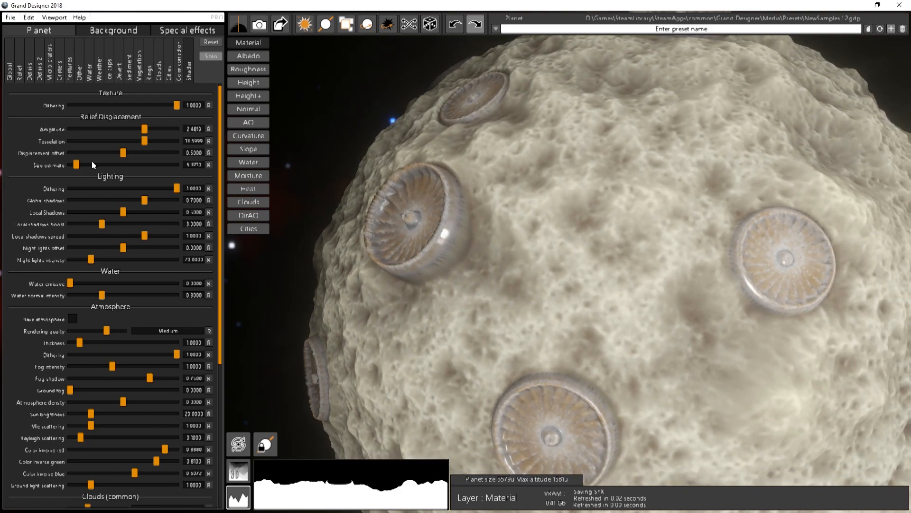
pyautogui.moveTo(69, 77)
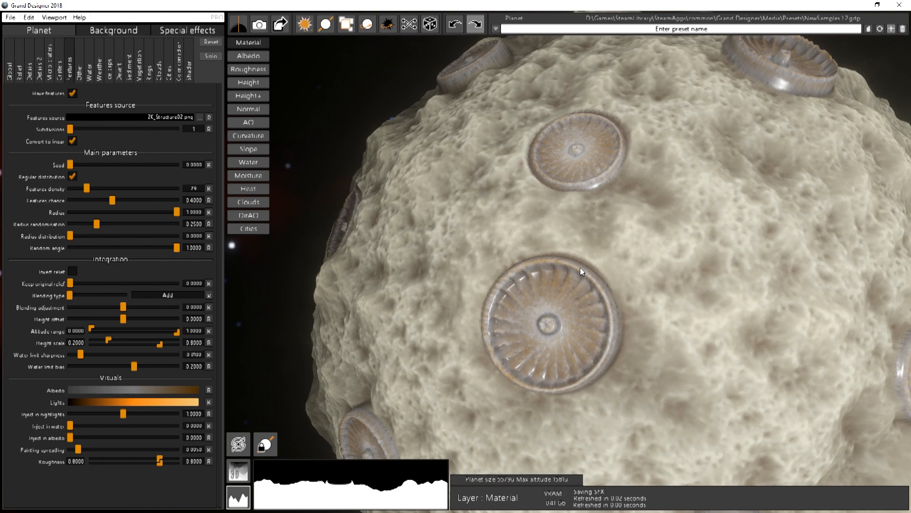
pyautogui.moveTo(78, 143)
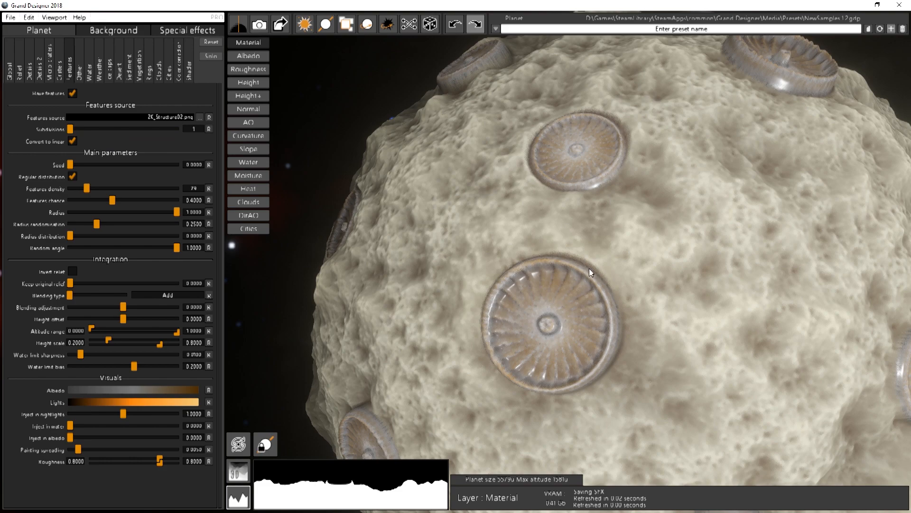
pyautogui.moveTo(319, 360)
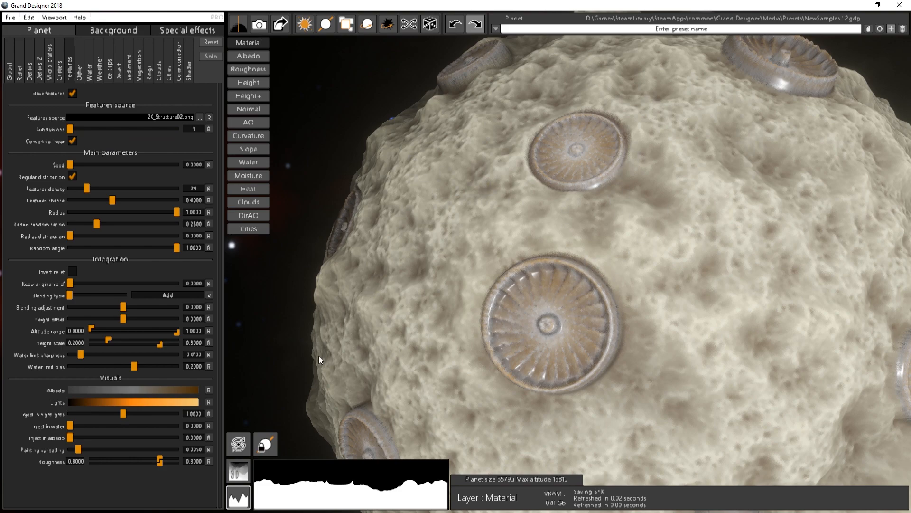
pyautogui.moveTo(91, 142)
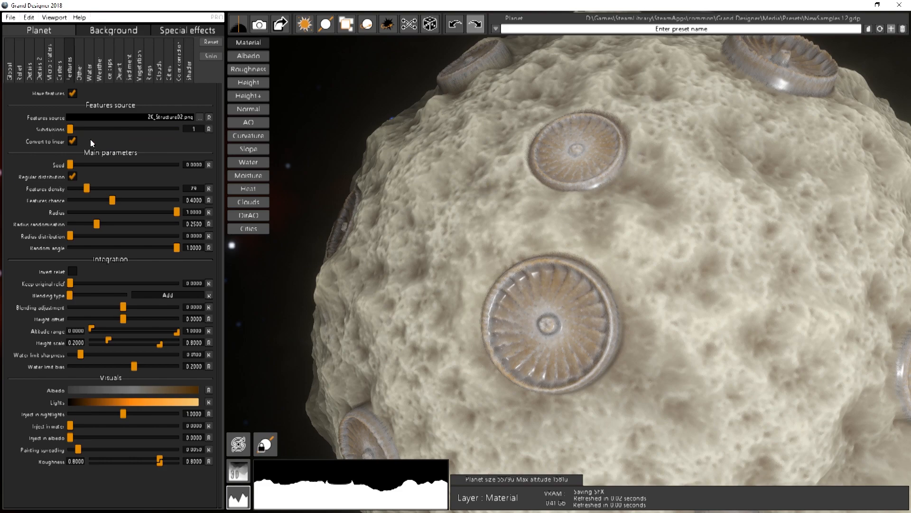
pyautogui.moveTo(518, 268)
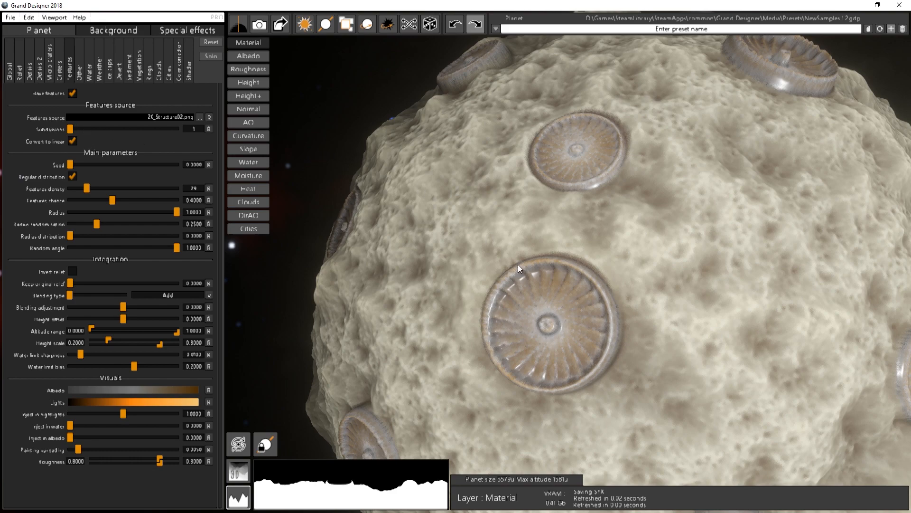
pyautogui.moveTo(517, 266)
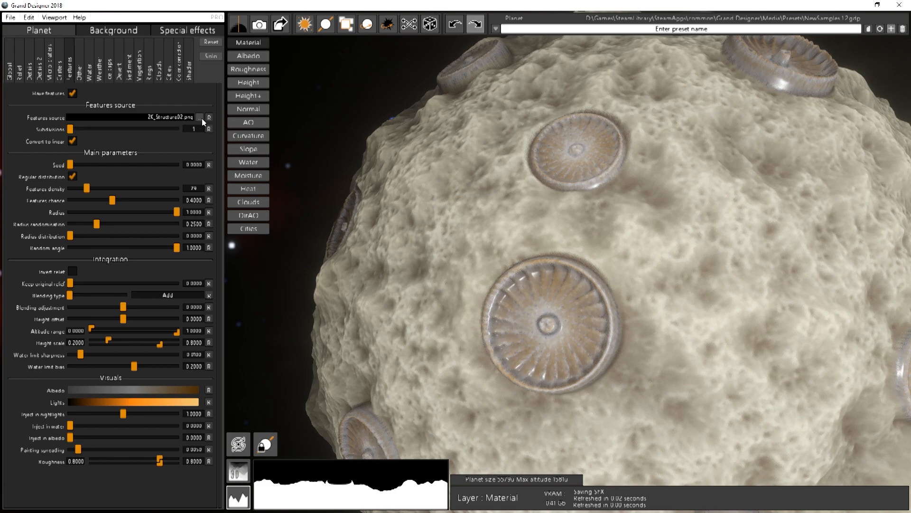
# Step: Reopen the feature image picker on the Features folder to browse for another structure image
pyautogui.click(201, 118)
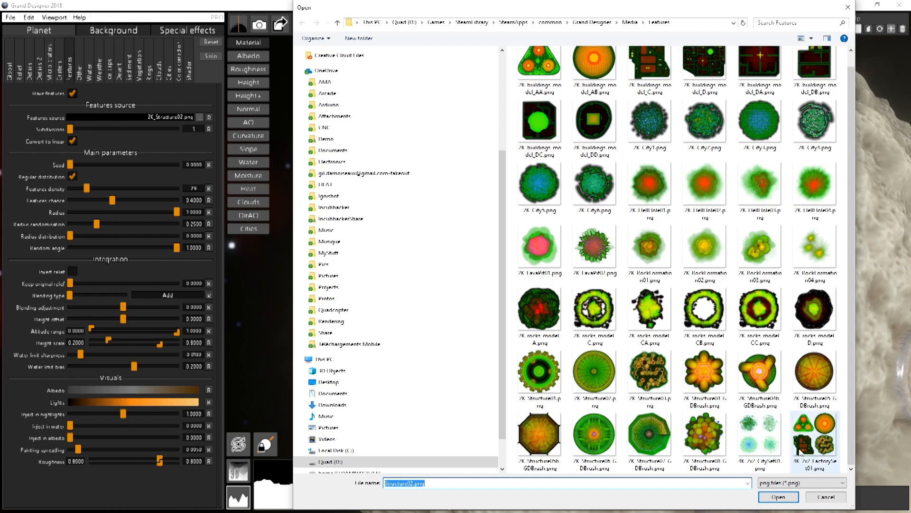
pyautogui.click(777, 497)
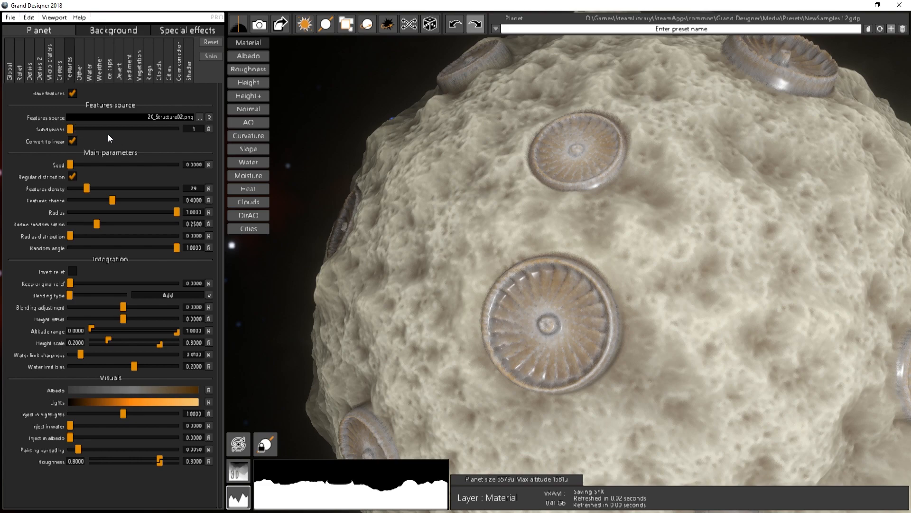
pyautogui.moveTo(46, 155)
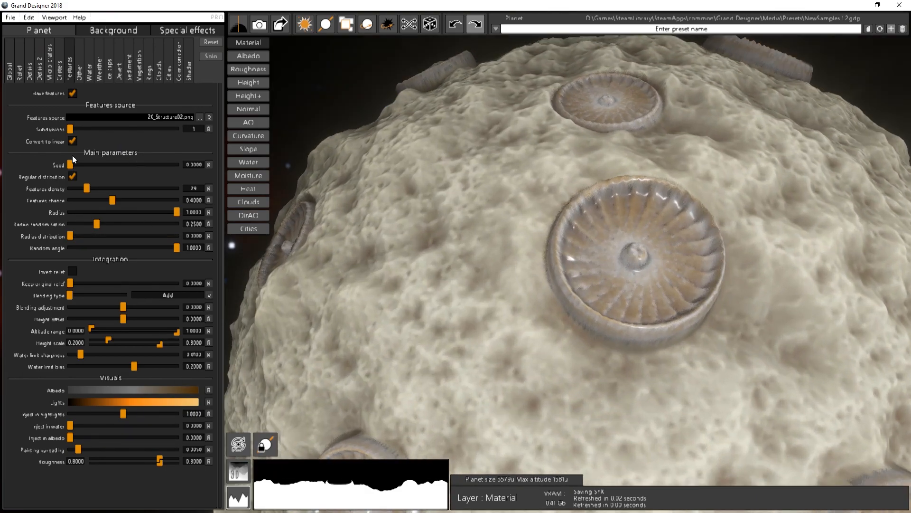
# Step: Uncheck Convert to linear so the ribbed domes rise much taller with prominent spires
pyautogui.click(73, 141)
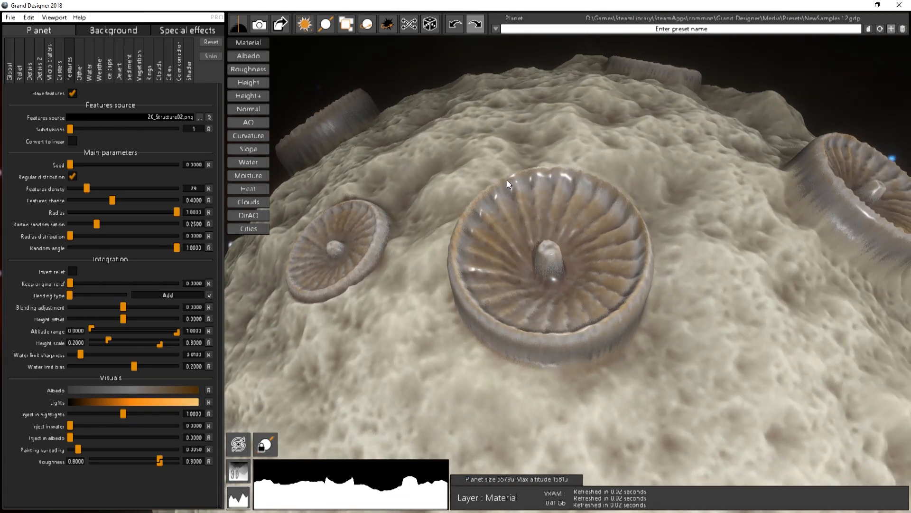
pyautogui.moveTo(508, 180)
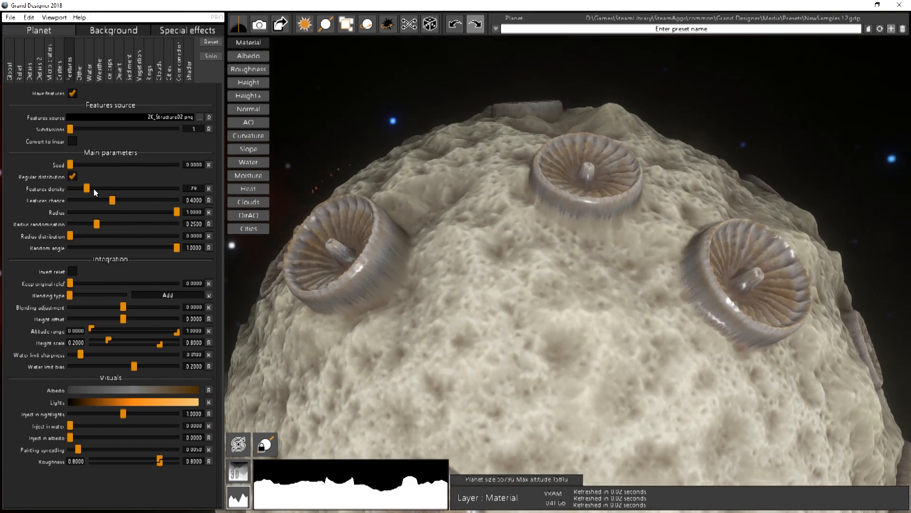
# Step: Sweep Features density up and down, settling around 265 so many small domes cover the planet
pyautogui.moveTo(93, 188); pyautogui.dragTo(120, 188)
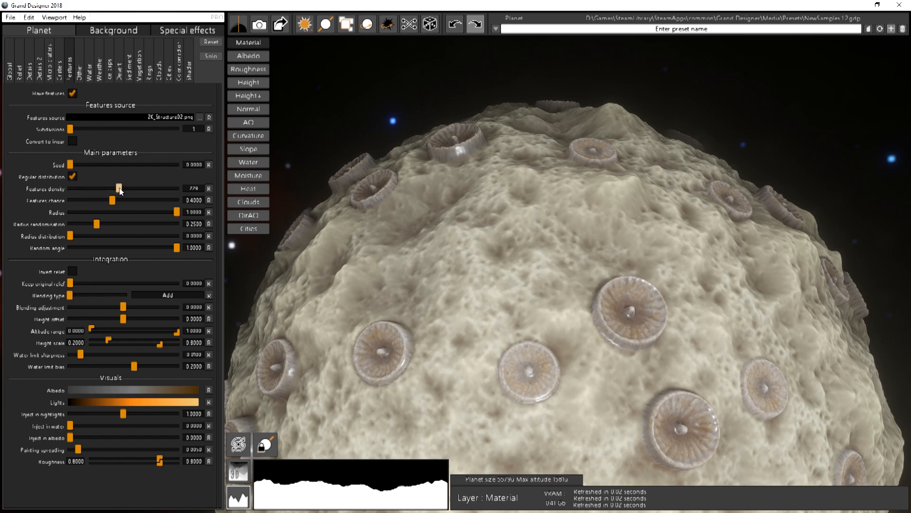
pyautogui.moveTo(118, 187); pyautogui.dragTo(173, 187)
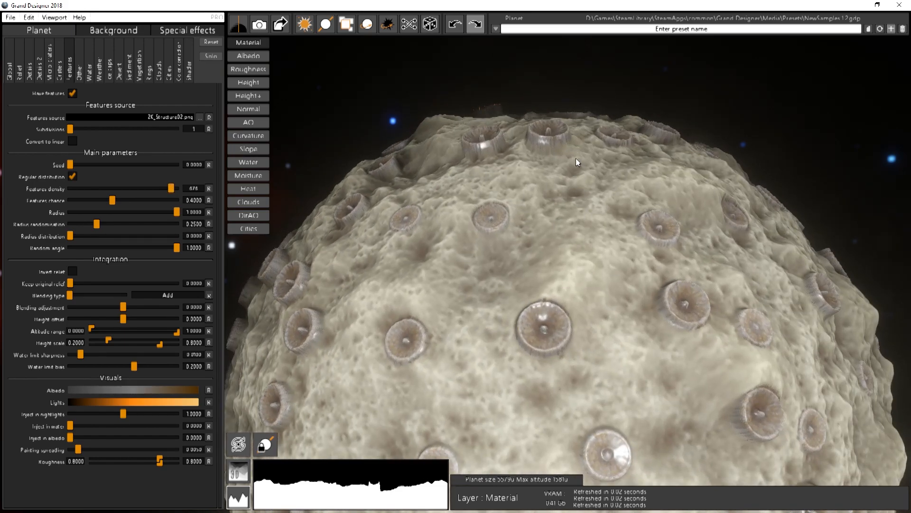
pyautogui.moveTo(170, 188); pyautogui.dragTo(73, 188)
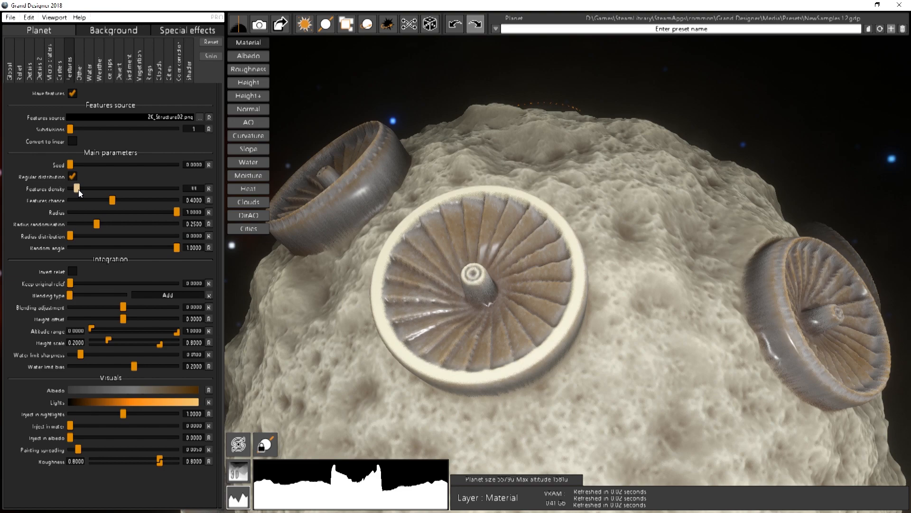
pyautogui.moveTo(84, 200)
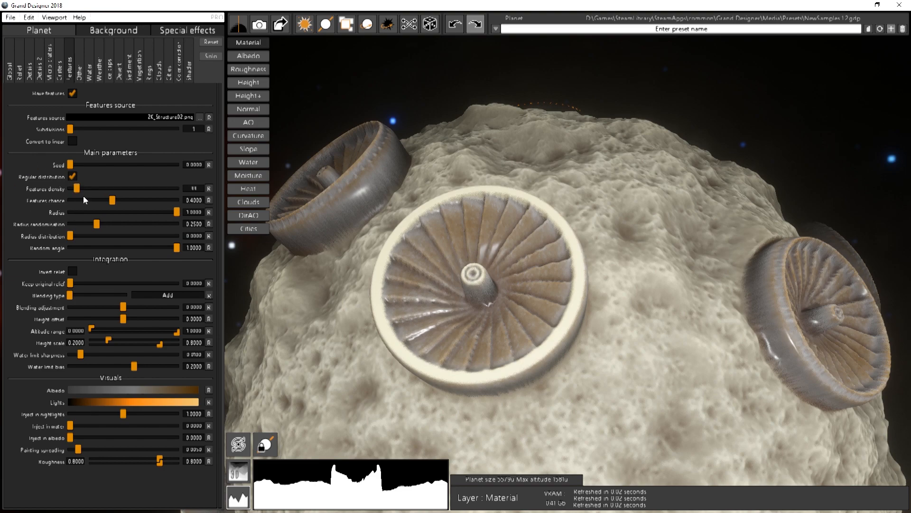
pyautogui.moveTo(113, 188); pyautogui.dragTo(88, 188)
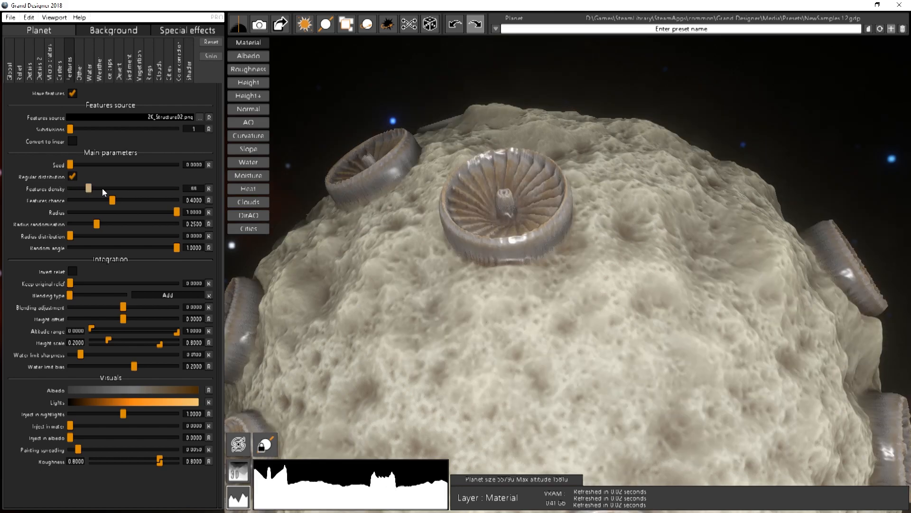
pyautogui.moveTo(87, 188); pyautogui.dragTo(129, 188)
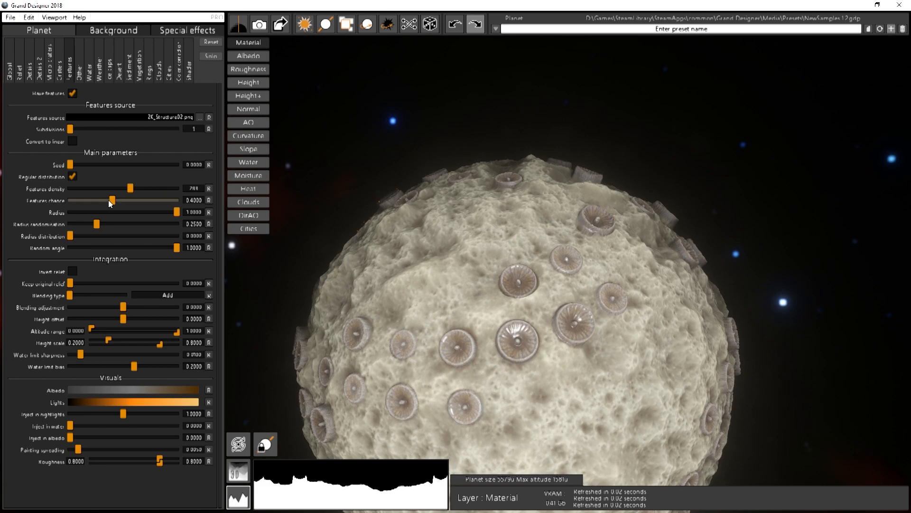
# Step: Tune Features chance up and down, ending near 0.1254 for a sparse irregular dome scattering
pyautogui.moveTo(110, 200); pyautogui.dragTo(81, 201)
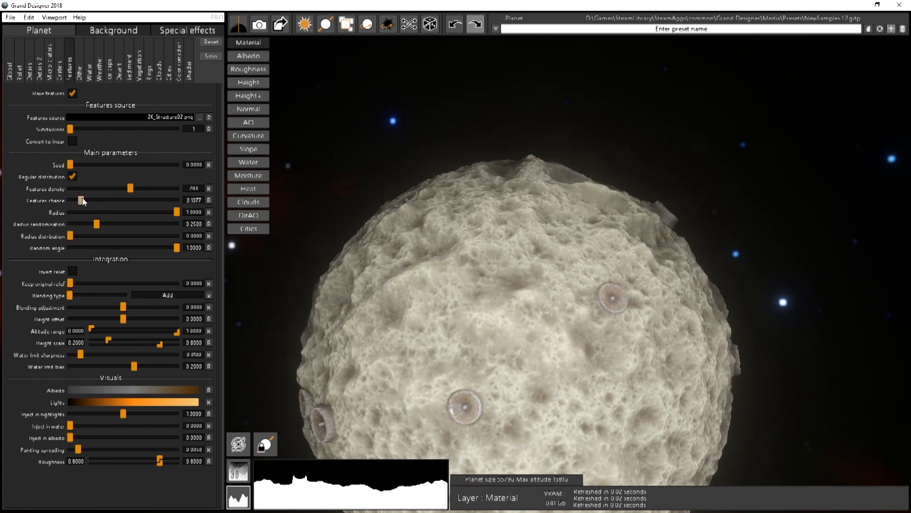
pyautogui.moveTo(83, 200); pyautogui.dragTo(89, 200)
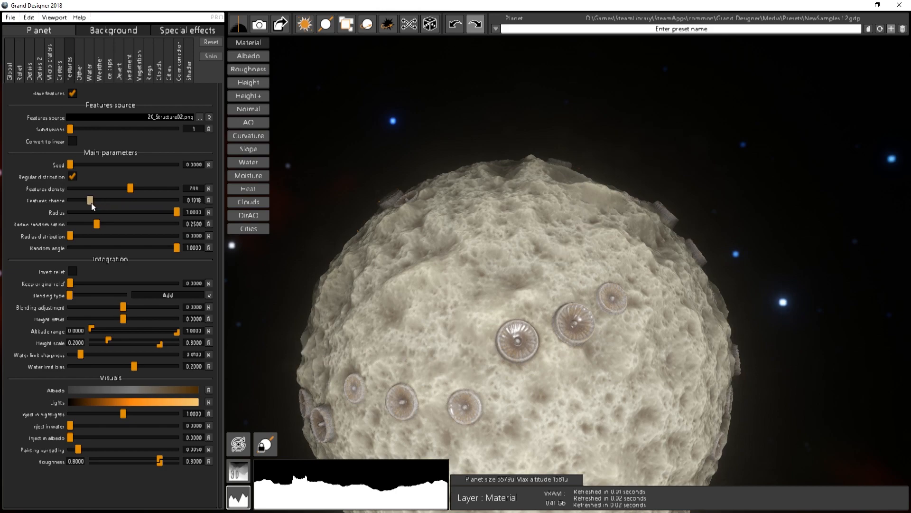
pyautogui.moveTo(89, 200); pyautogui.dragTo(148, 200)
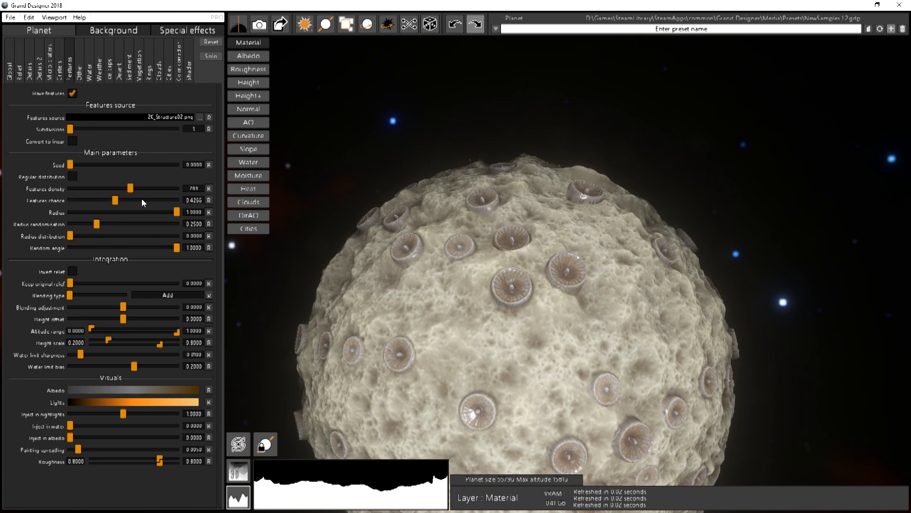
pyautogui.moveTo(114, 200); pyautogui.dragTo(133, 199)
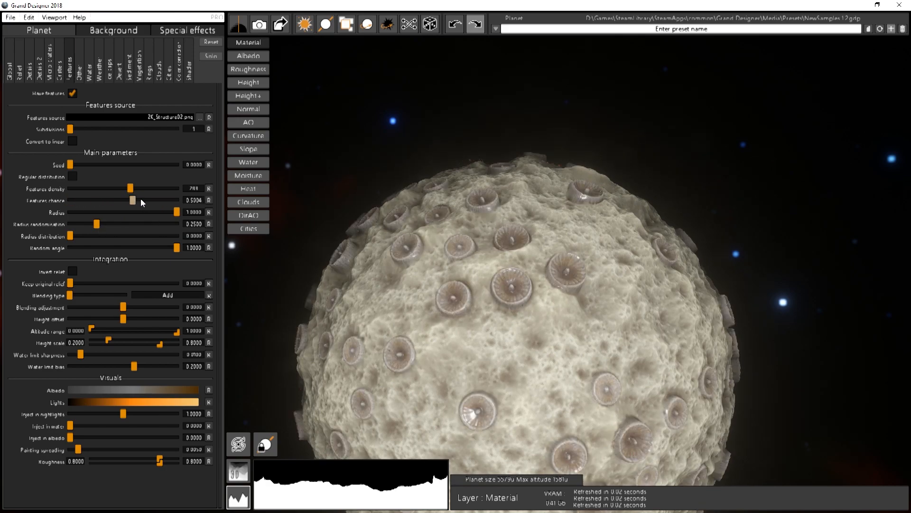
pyautogui.moveTo(132, 201); pyautogui.dragTo(112, 201)
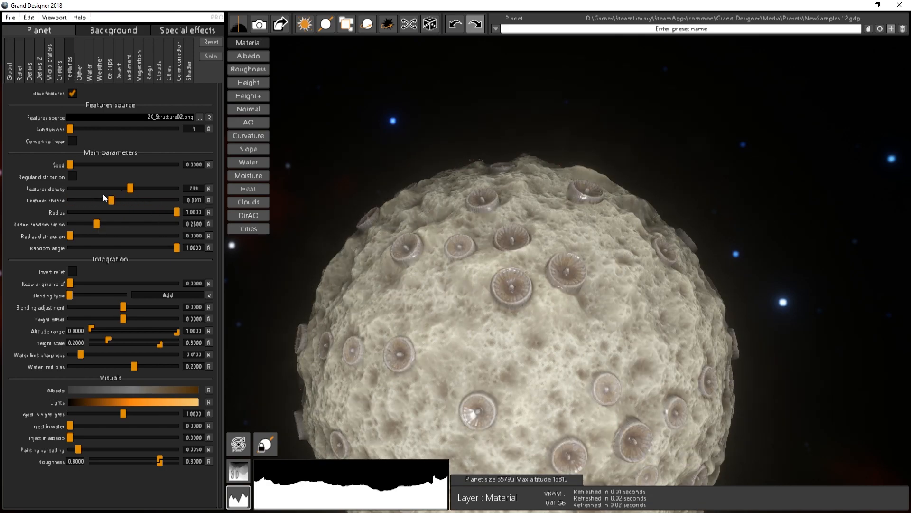
pyautogui.moveTo(110, 200); pyautogui.dragTo(84, 200)
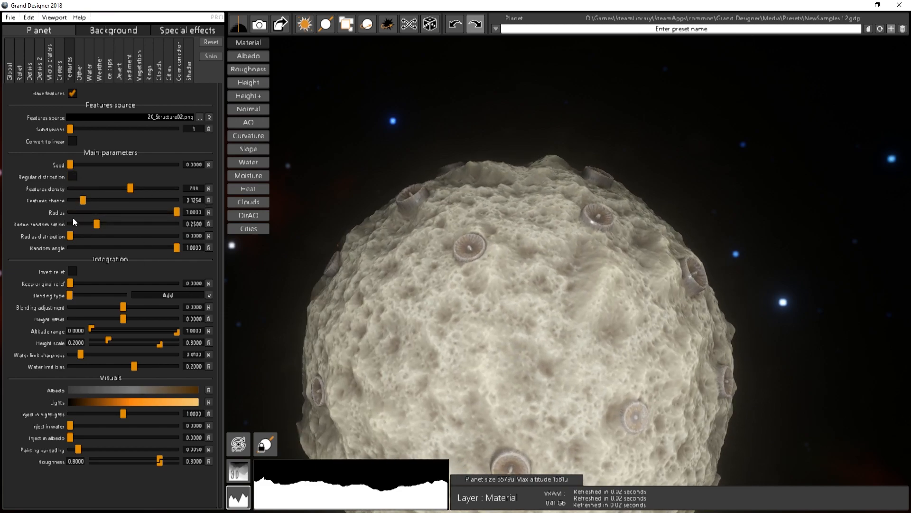
# Step: Switch back to Regular distribution and settle the Features density slightly lower
pyautogui.click(72, 176)
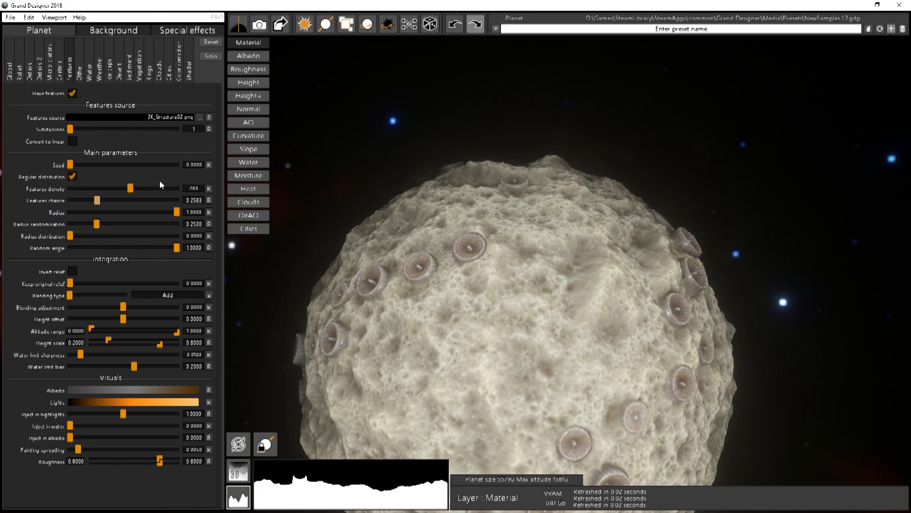
pyautogui.moveTo(129, 188); pyautogui.dragTo(121, 188)
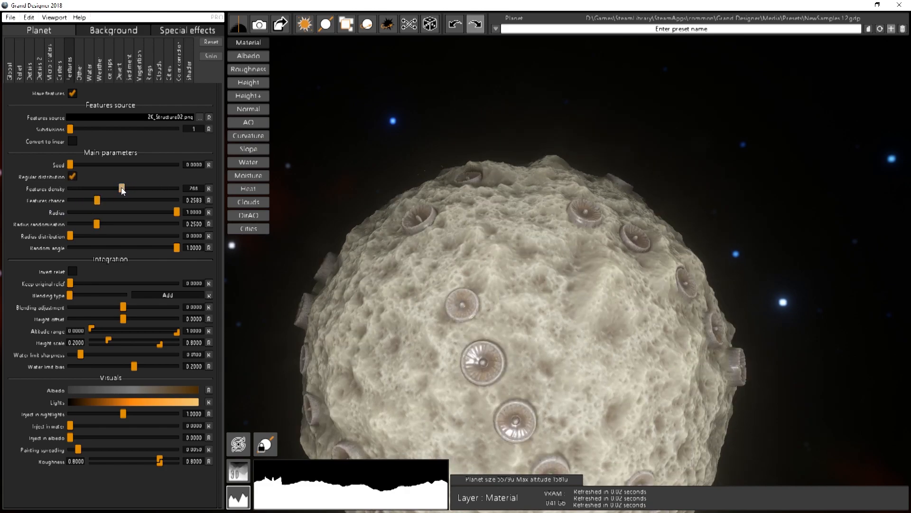
pyautogui.moveTo(97, 188); pyautogui.dragTo(119, 188)
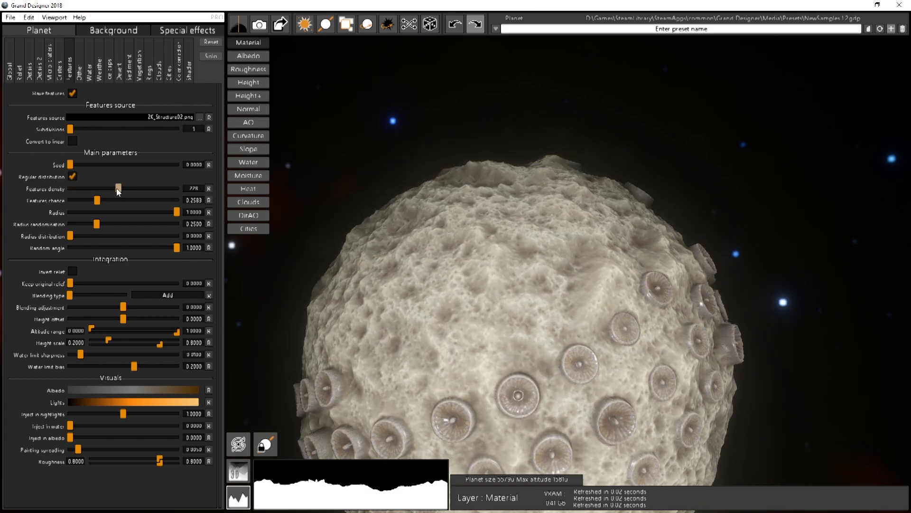
pyautogui.moveTo(117, 188); pyautogui.dragTo(124, 188)
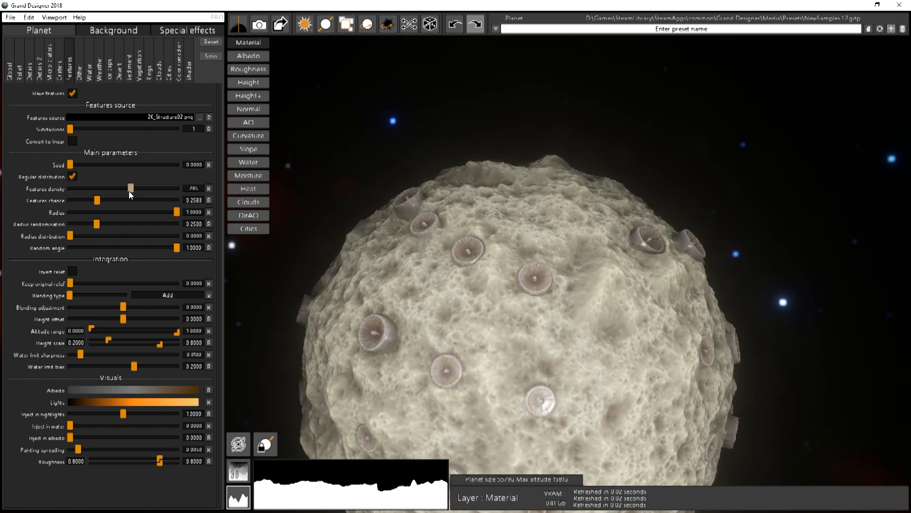
pyautogui.moveTo(130, 188); pyautogui.dragTo(125, 188)
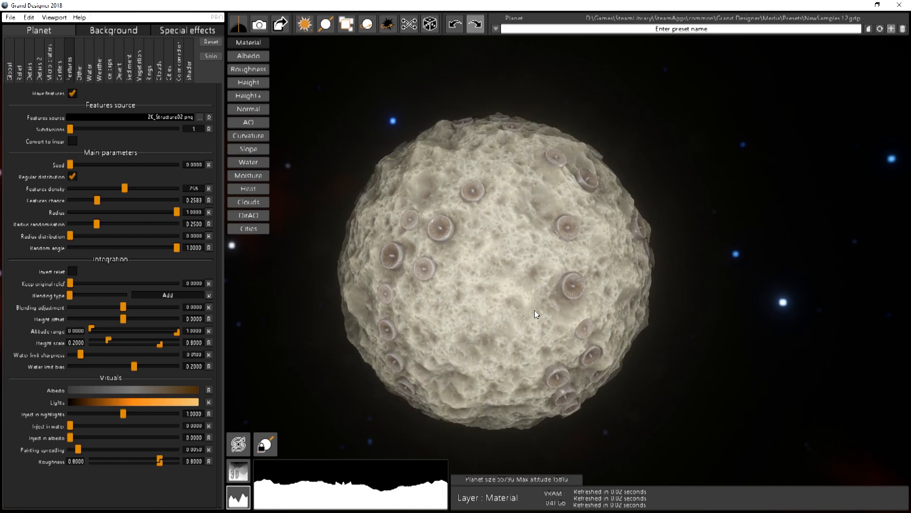
# Step: Raise Features chance to about 0.42 for a moderate scattering of ribbed domes
pyautogui.moveTo(97, 200); pyautogui.dragTo(88, 200)
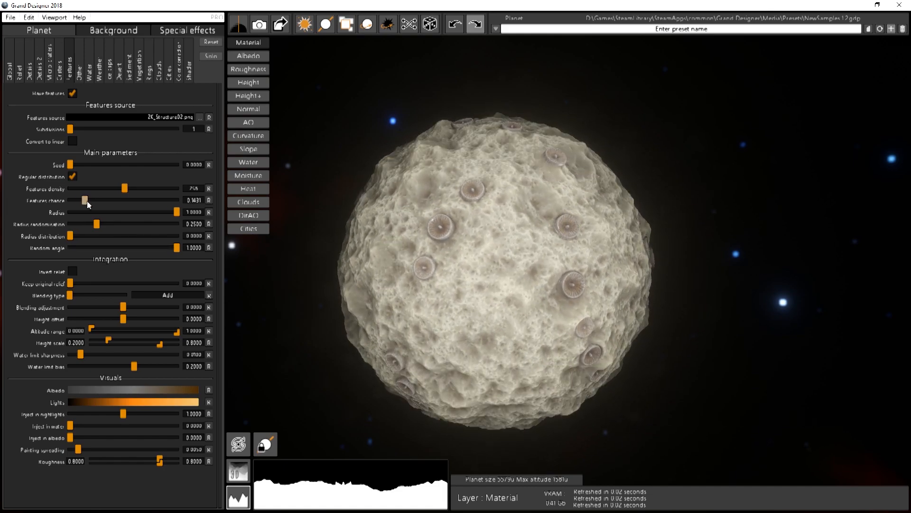
pyautogui.moveTo(87, 200); pyautogui.dragTo(119, 201)
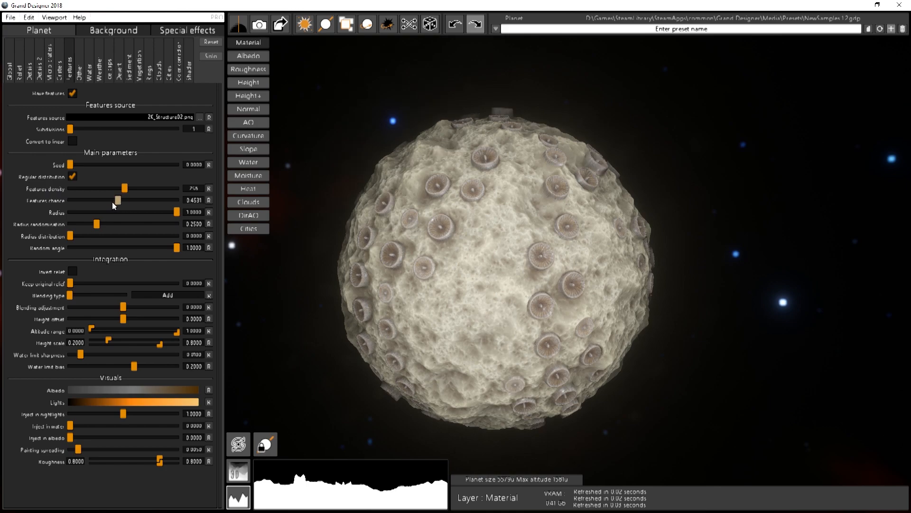
pyautogui.moveTo(118, 200); pyautogui.dragTo(106, 200)
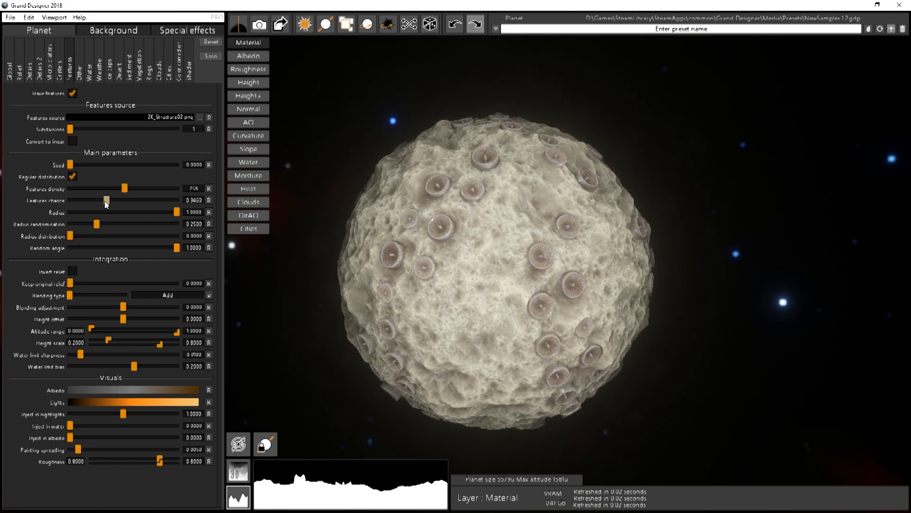
pyautogui.moveTo(105, 201); pyautogui.dragTo(115, 201)
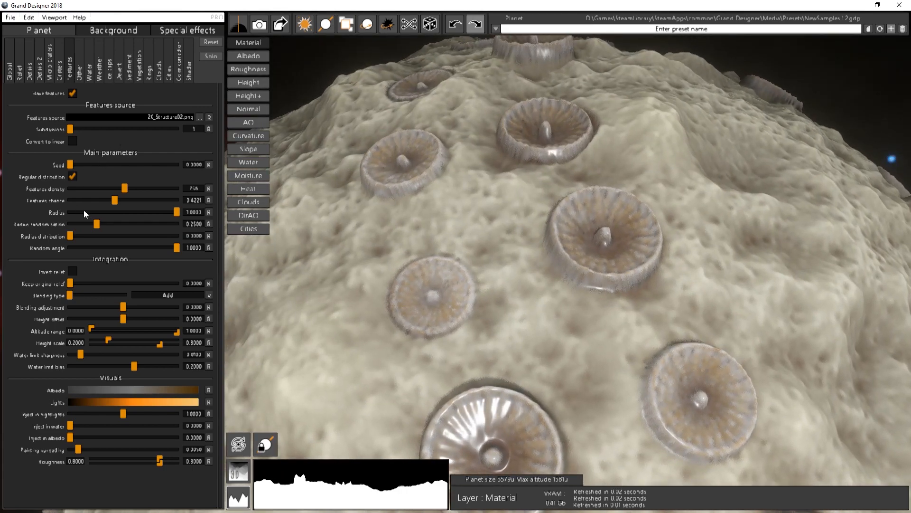
pyautogui.moveTo(99, 216)
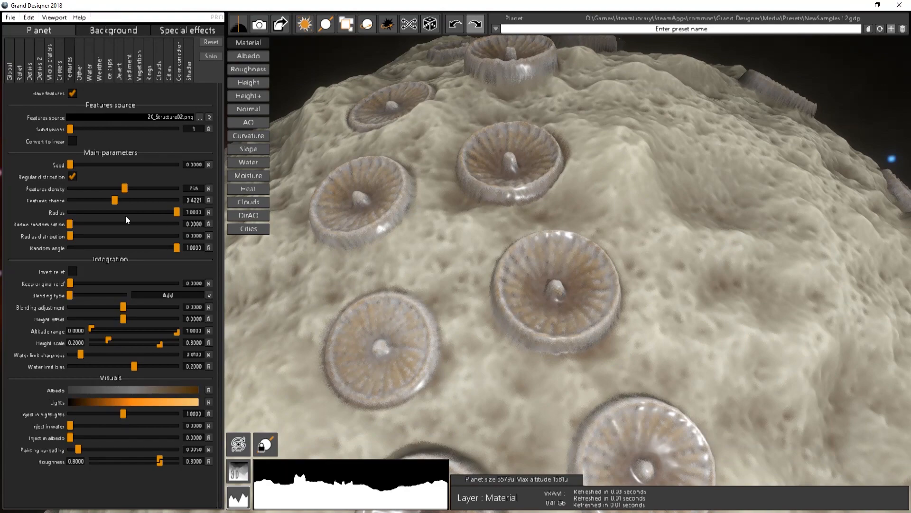
pyautogui.moveTo(175, 216)
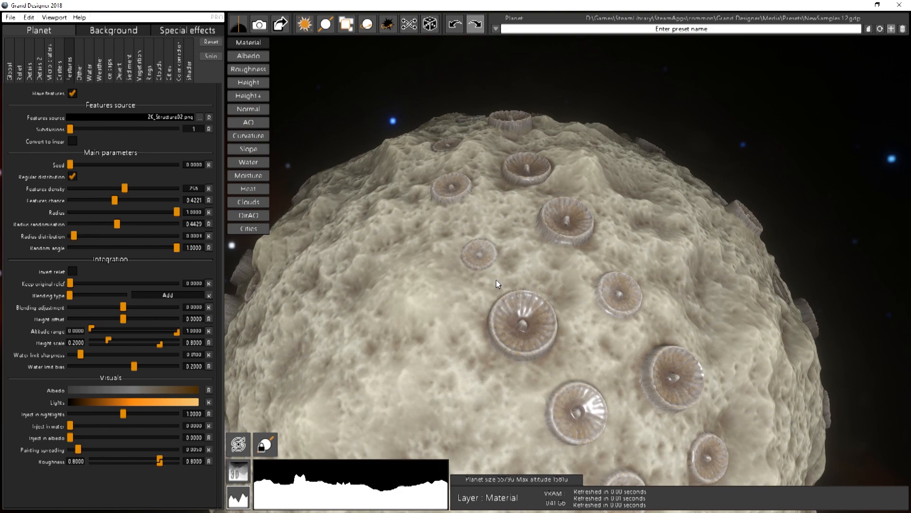
pyautogui.moveTo(513, 316)
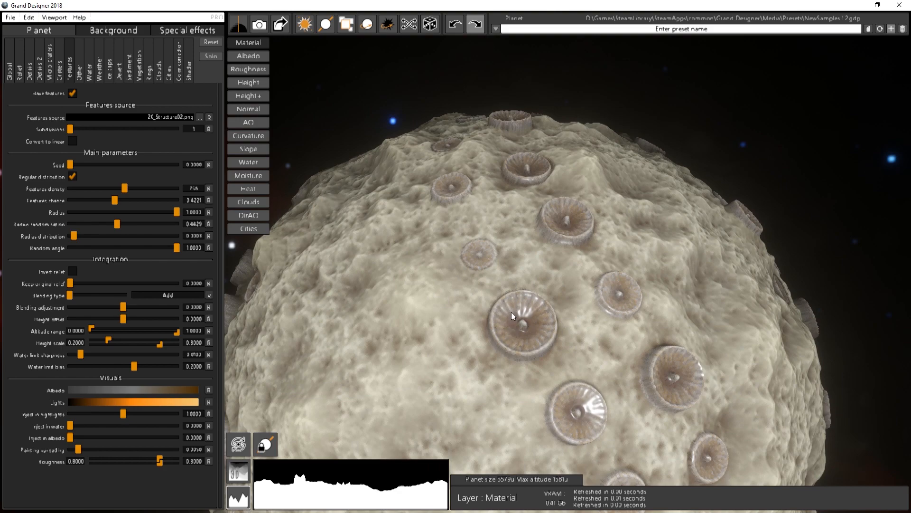
pyautogui.moveTo(518, 307)
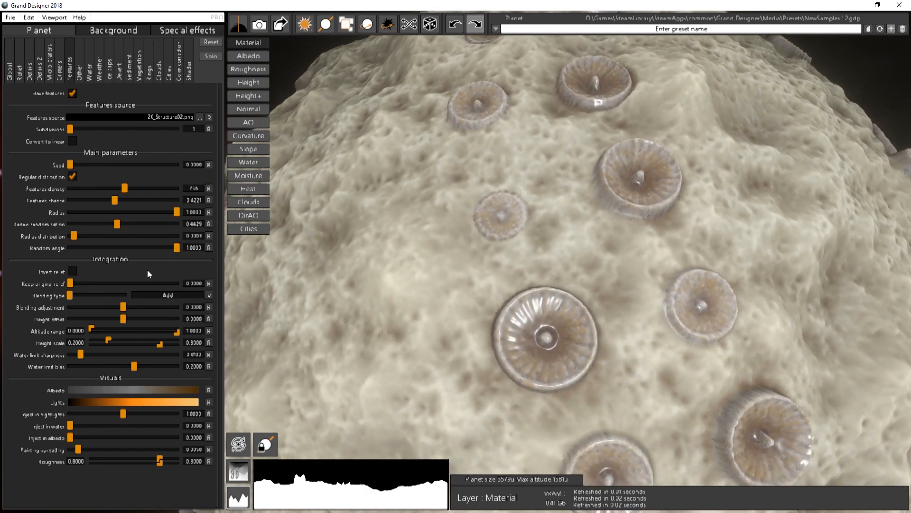
pyautogui.moveTo(146, 284)
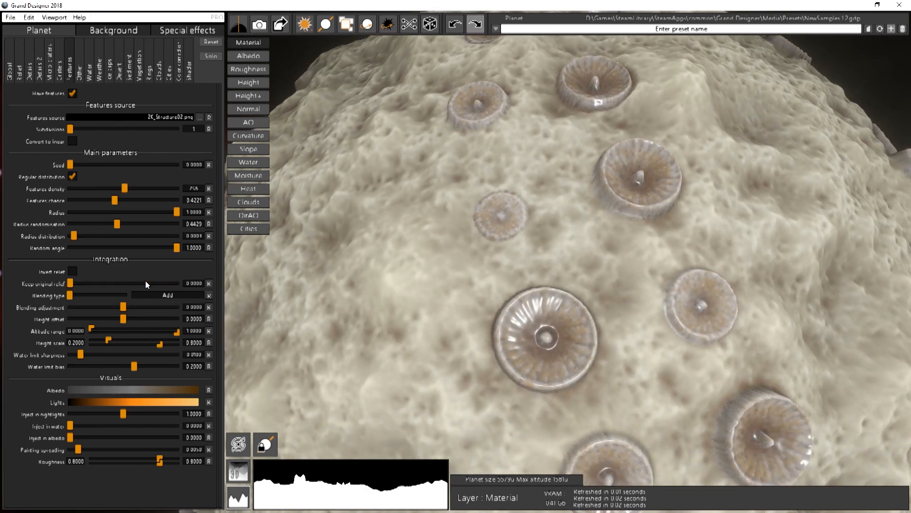
pyautogui.moveTo(68, 315)
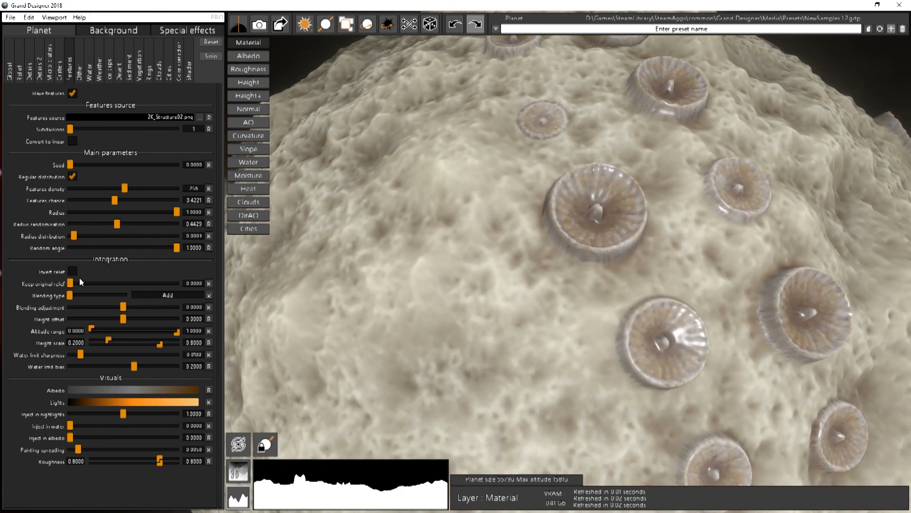
# Step: Try Invert relief on and off, then set the dome Blending type to Subtract
pyautogui.click(73, 271)
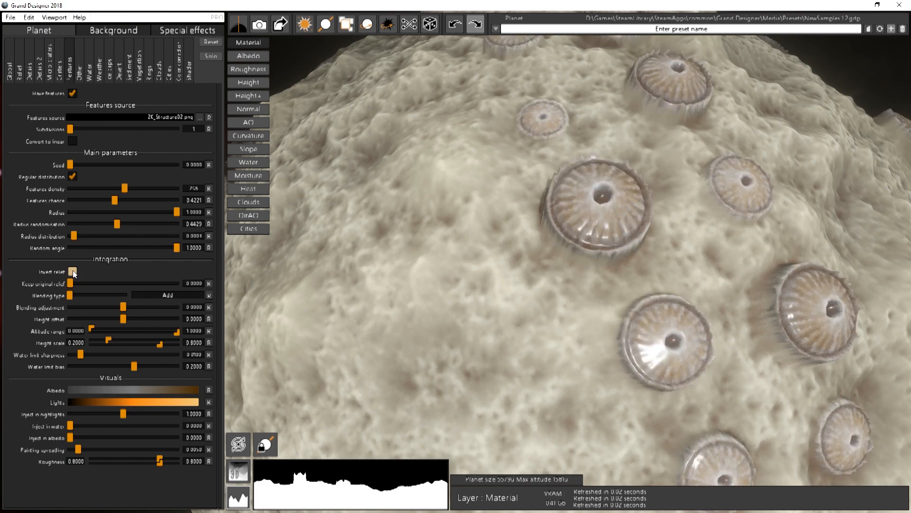
pyautogui.click(73, 271)
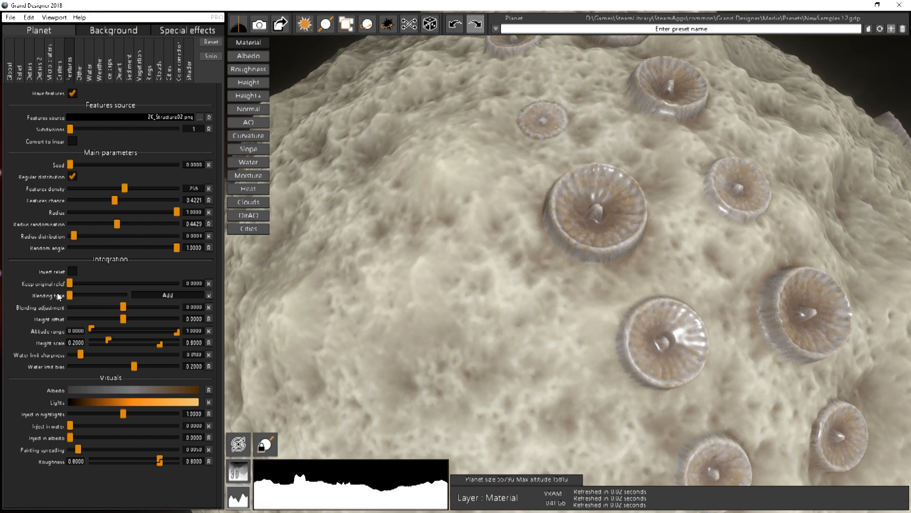
pyautogui.moveTo(436, 290)
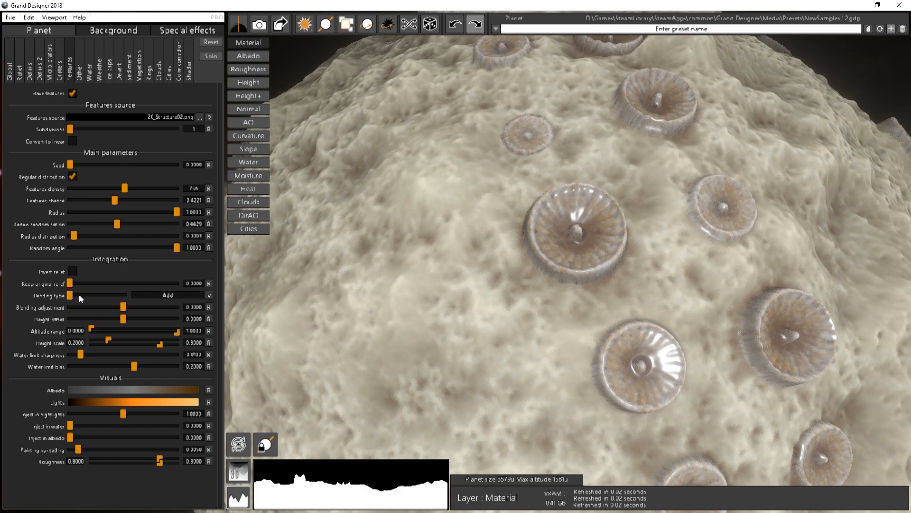
pyautogui.click(167, 294)
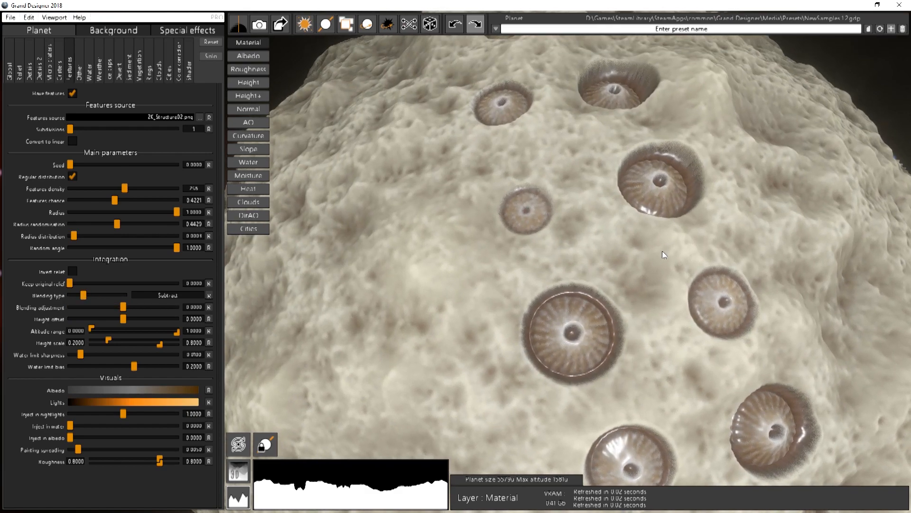
# Step: Toggle Invert relief on the subtracted domes and back off before moving to AddSub blending
pyautogui.click(72, 272)
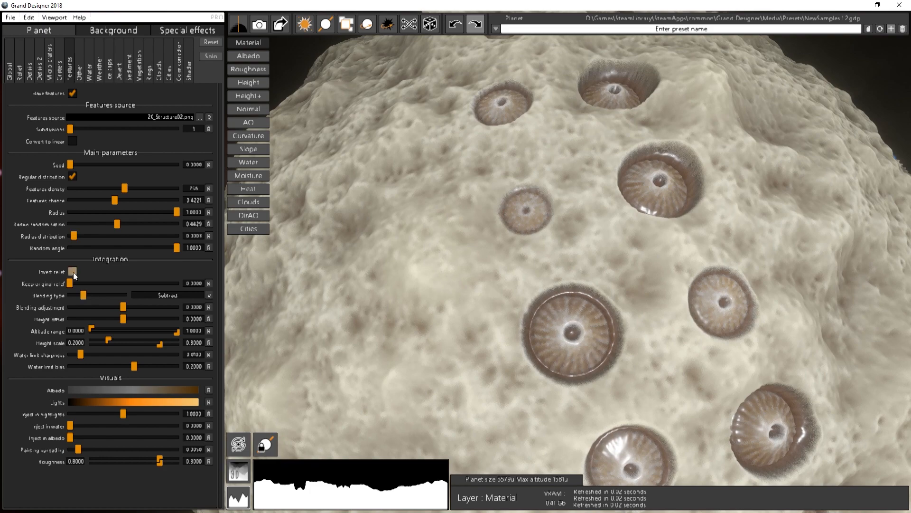
pyautogui.click(72, 270)
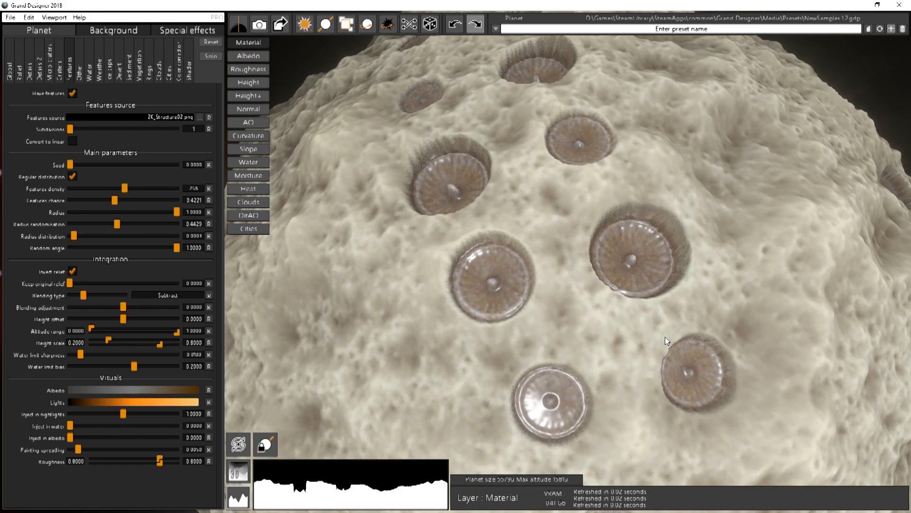
pyautogui.click(73, 270)
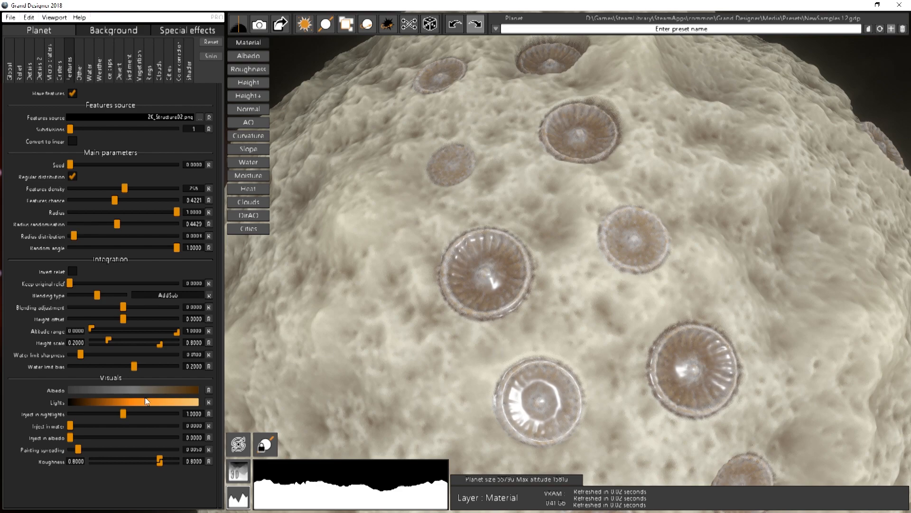
pyautogui.moveTo(105, 298)
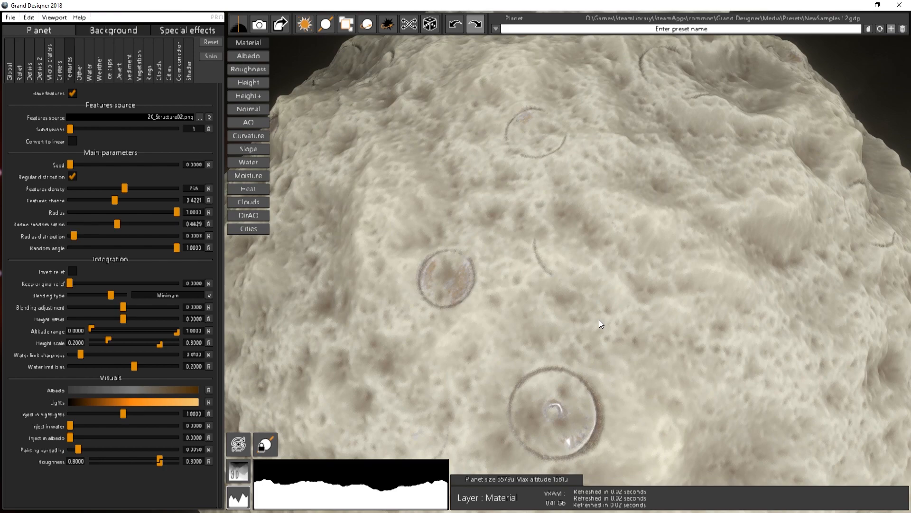
pyautogui.moveTo(199, 283)
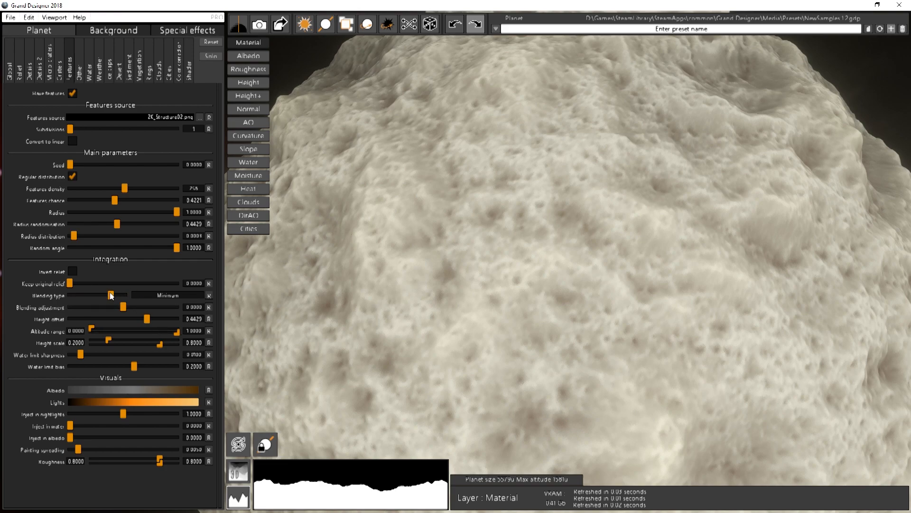
# Step: Set Blending type to Minimum so the domes sink into the terrain
pyautogui.click(124, 295)
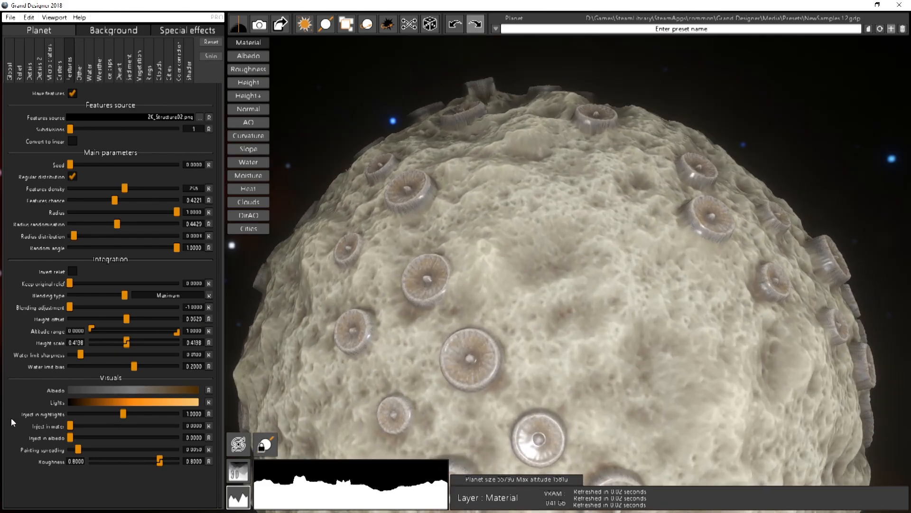
pyautogui.moveTo(73, 359)
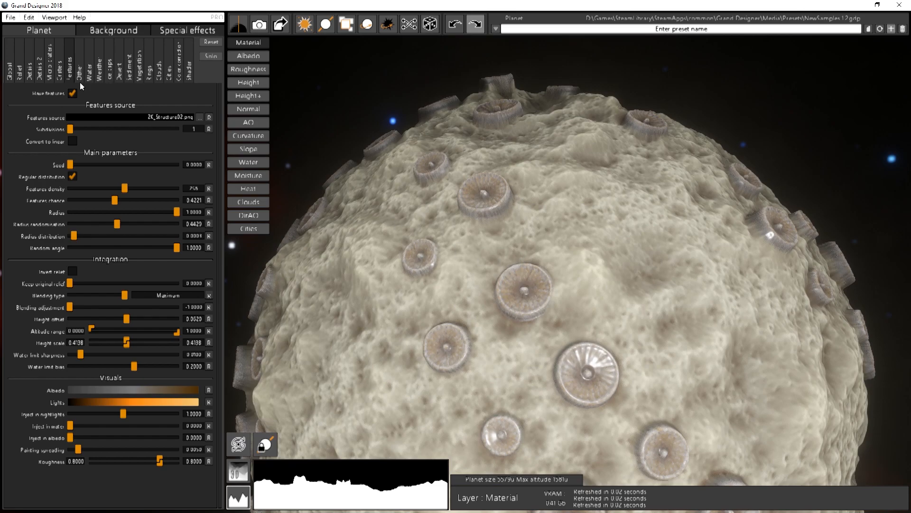
# Step: Enable water and raise the Water level so blue water floods the lowlands
pyautogui.click(78, 68)
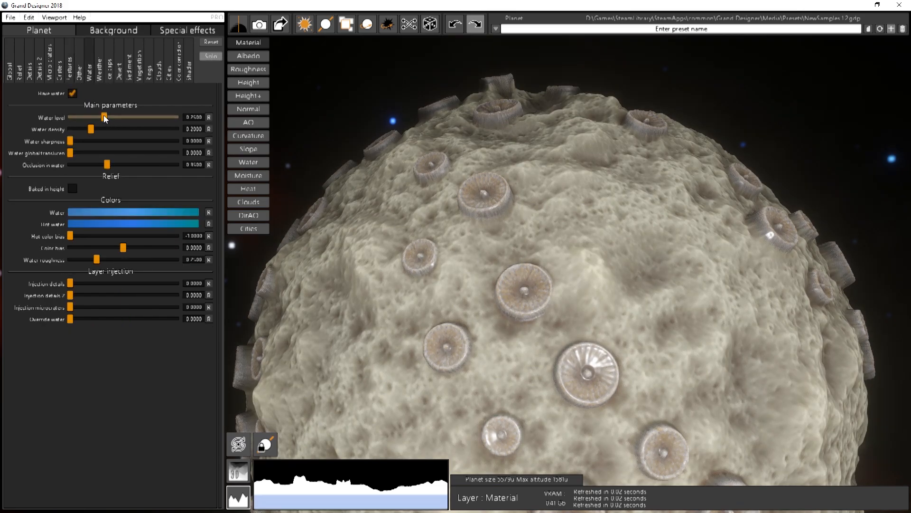
pyautogui.moveTo(103, 117); pyautogui.dragTo(126, 119)
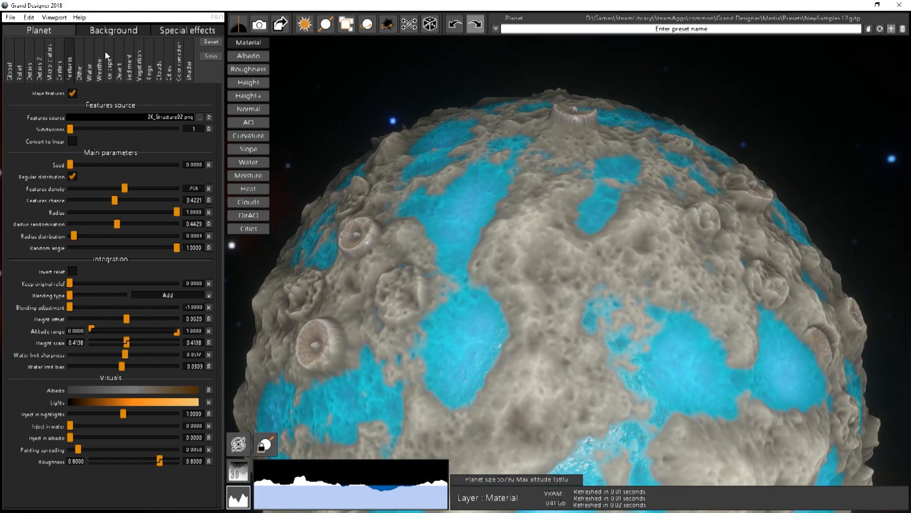
# Step: Switch water off again and show the Features layer settings for the domes
pyautogui.click(88, 64)
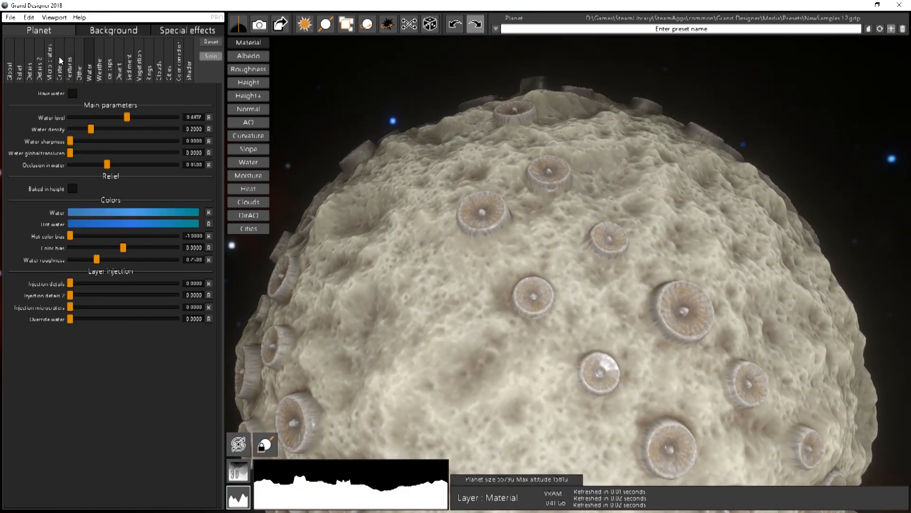
pyautogui.click(65, 58)
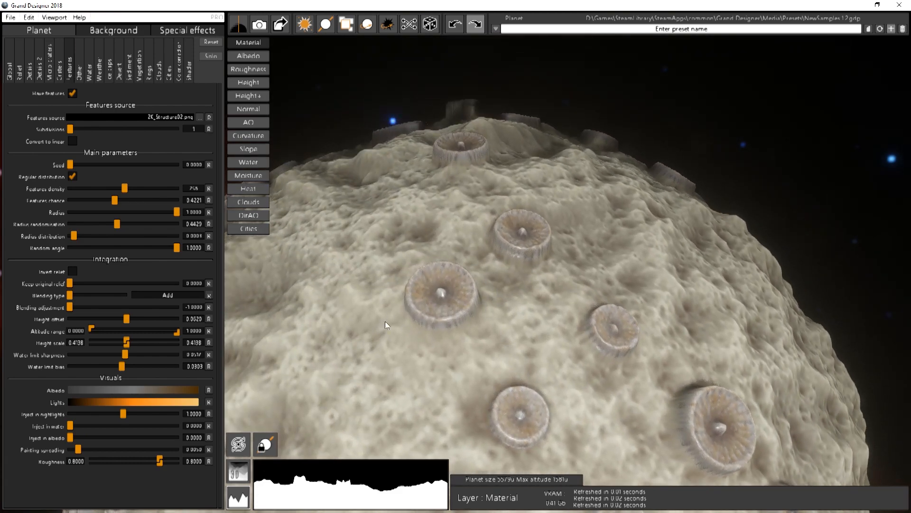
pyautogui.moveTo(308, 339)
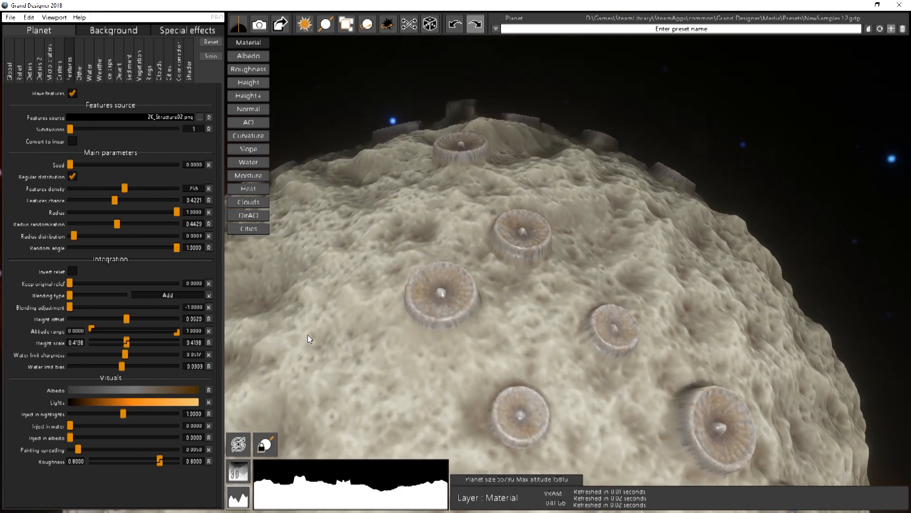
# Step: Edit the features' Albedo colour ramp towards a rainbow gradient
pyautogui.click(133, 389)
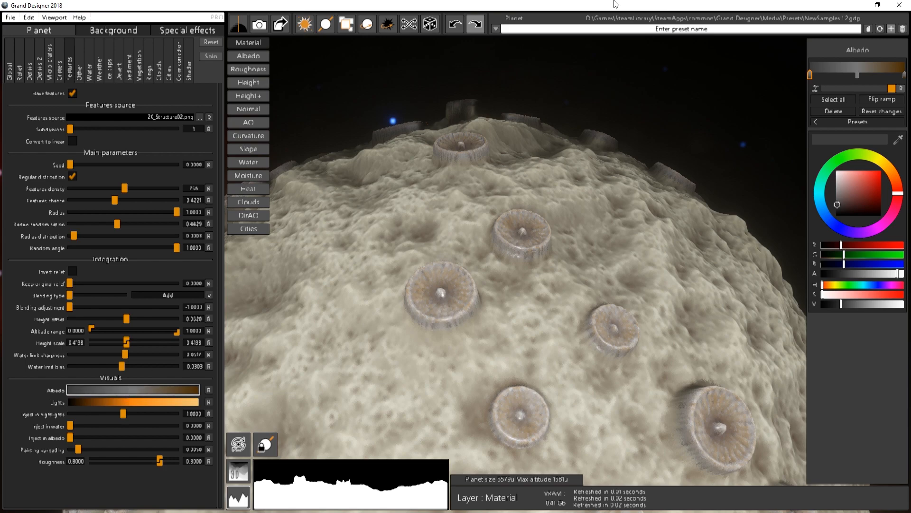
pyautogui.moveTo(603, 51)
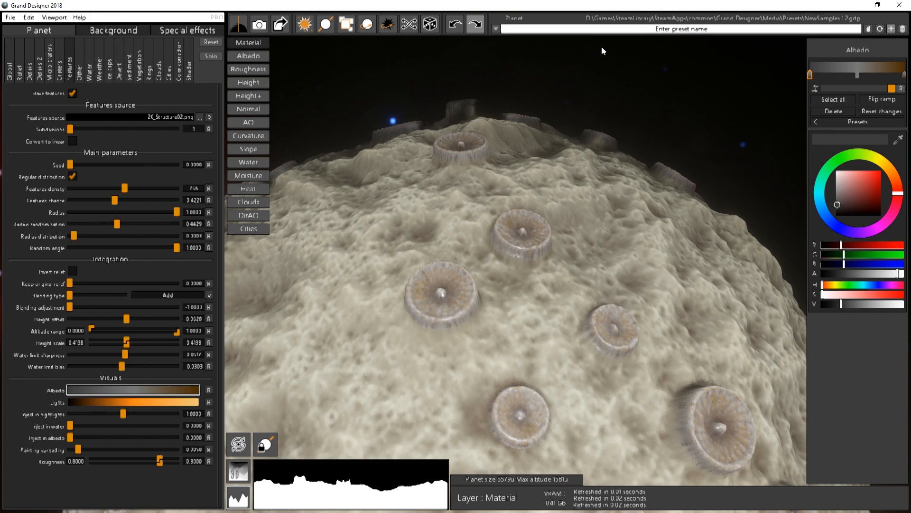
pyautogui.moveTo(715, 4)
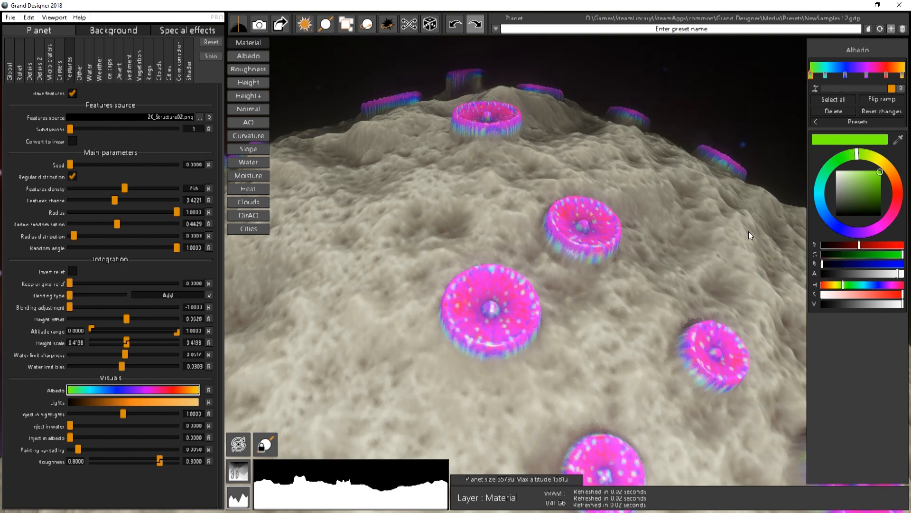
pyautogui.moveTo(564, 234)
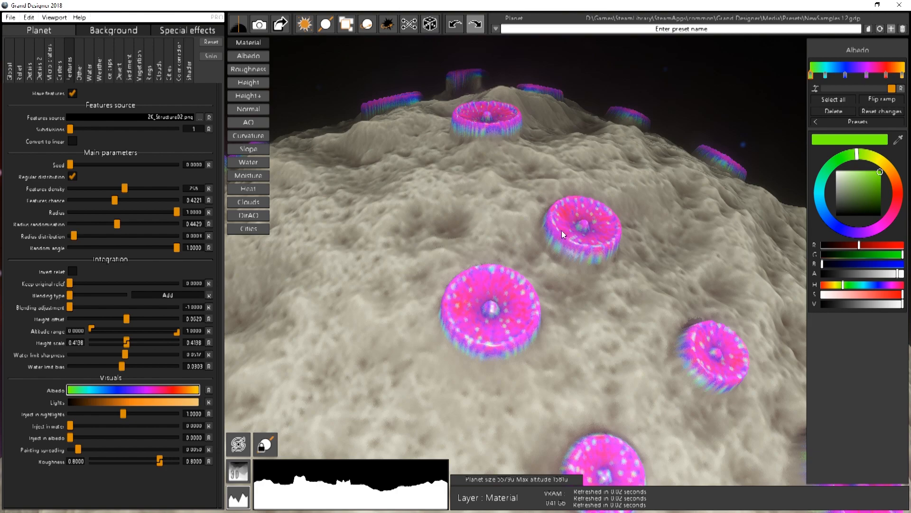
pyautogui.moveTo(581, 232)
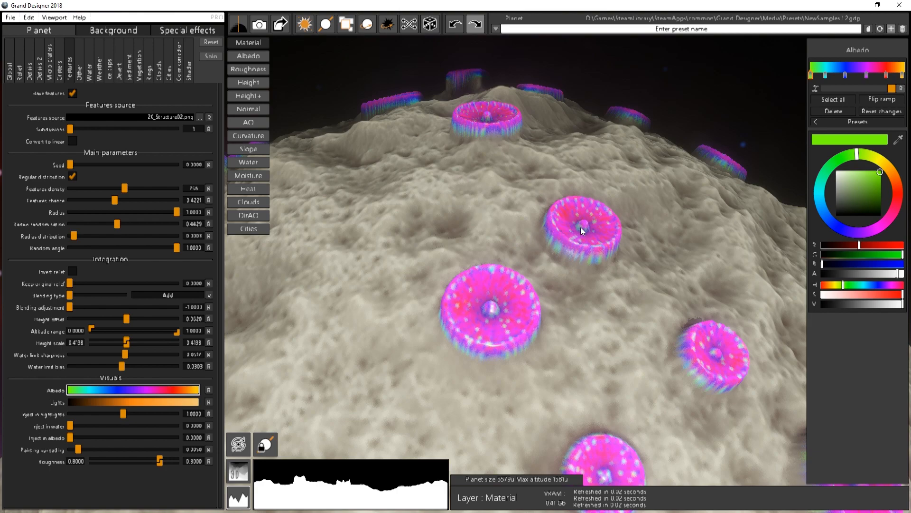
pyautogui.moveTo(841, 211)
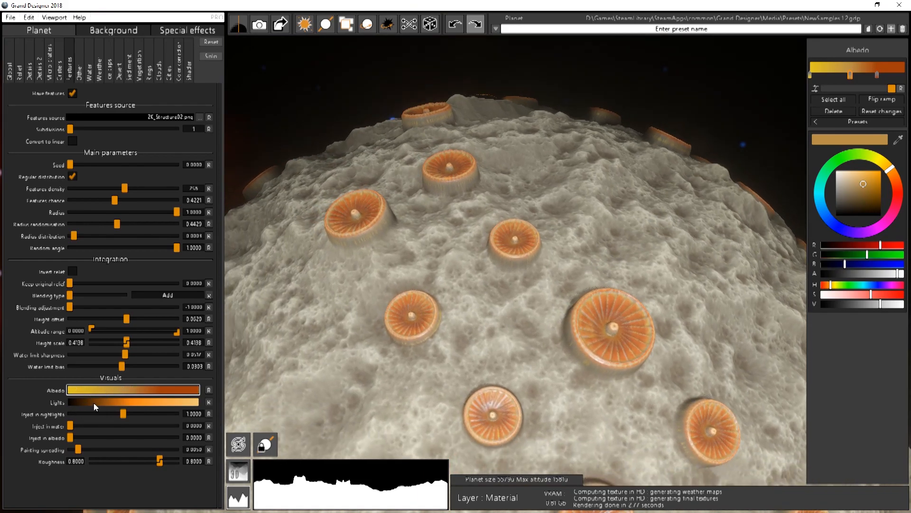
pyautogui.moveTo(343, 310)
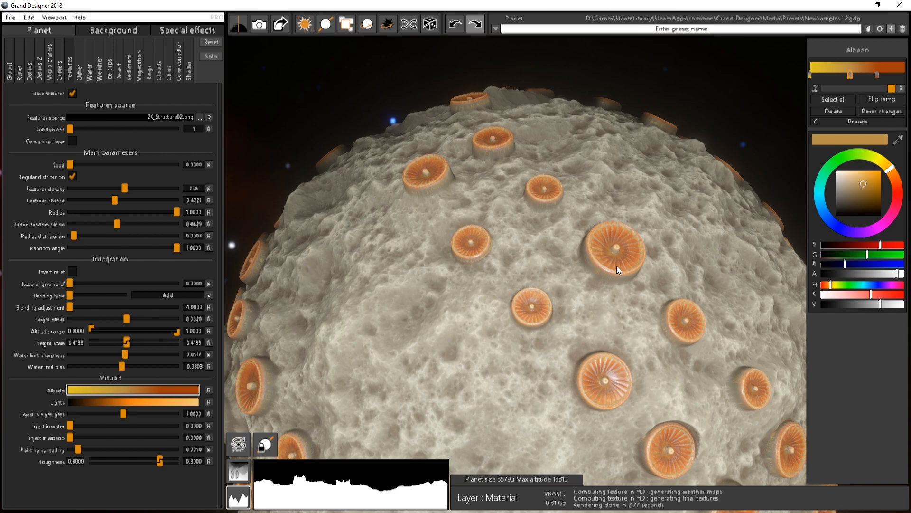
pyautogui.moveTo(125, 460)
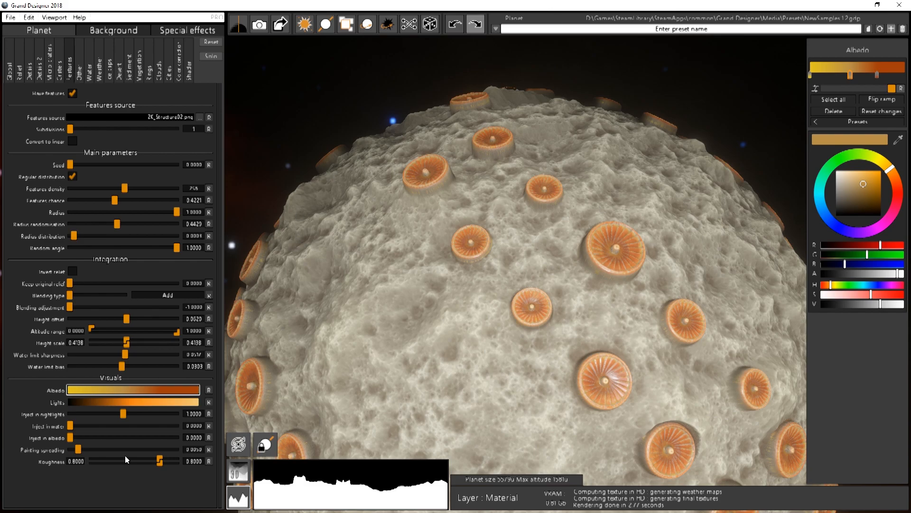
pyautogui.moveTo(138, 407)
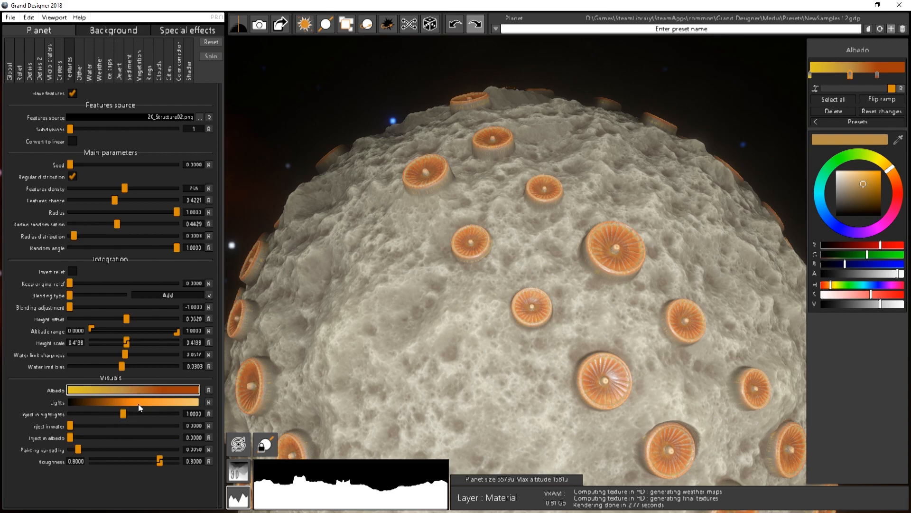
pyautogui.moveTo(320, 126)
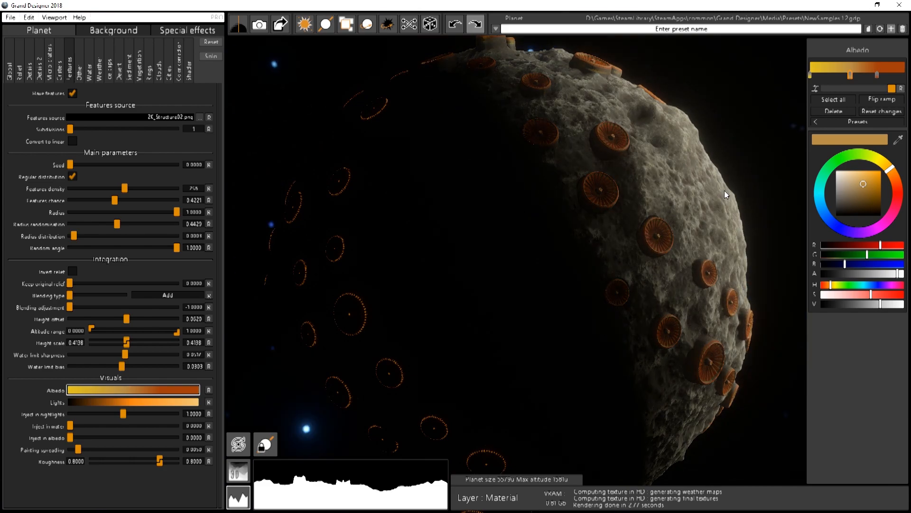
pyautogui.moveTo(108, 410)
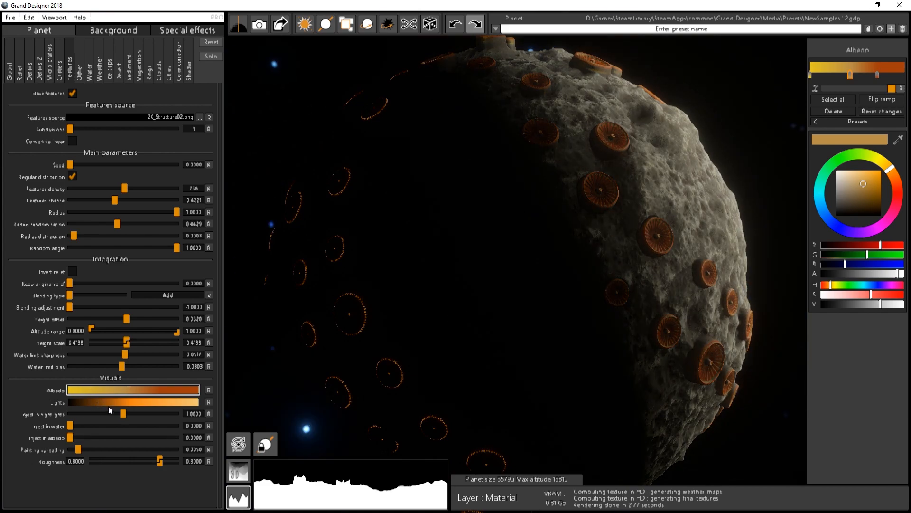
# Step: Set Inject in nightlights to 0 so the domes no longer glow on the night side
pyautogui.click(133, 401)
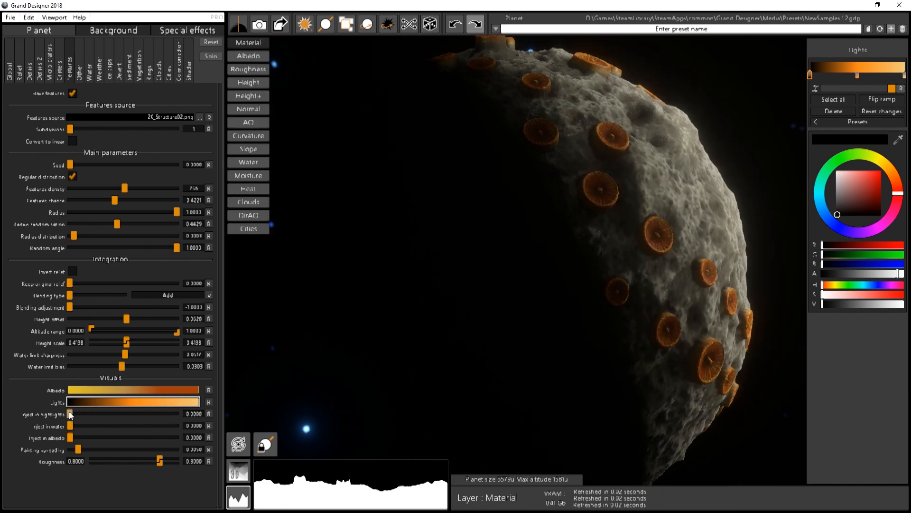
pyautogui.moveTo(49, 419)
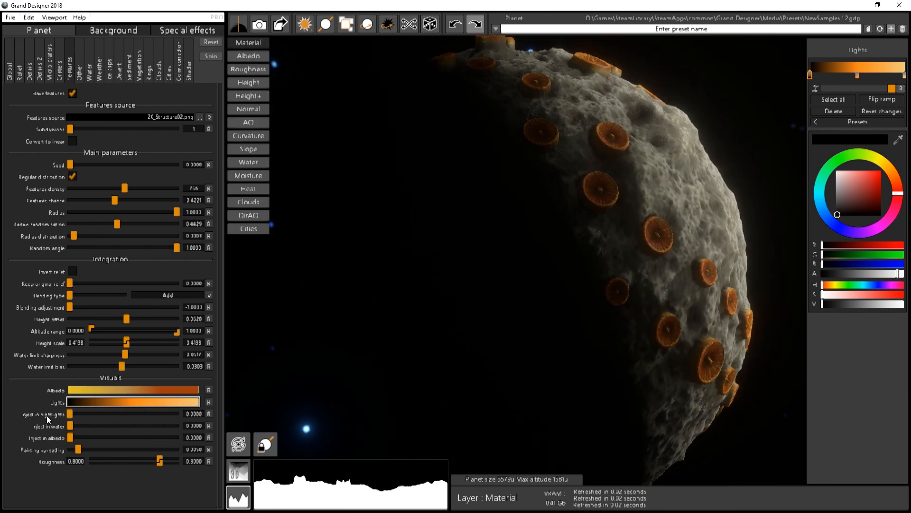
pyautogui.click(84, 426)
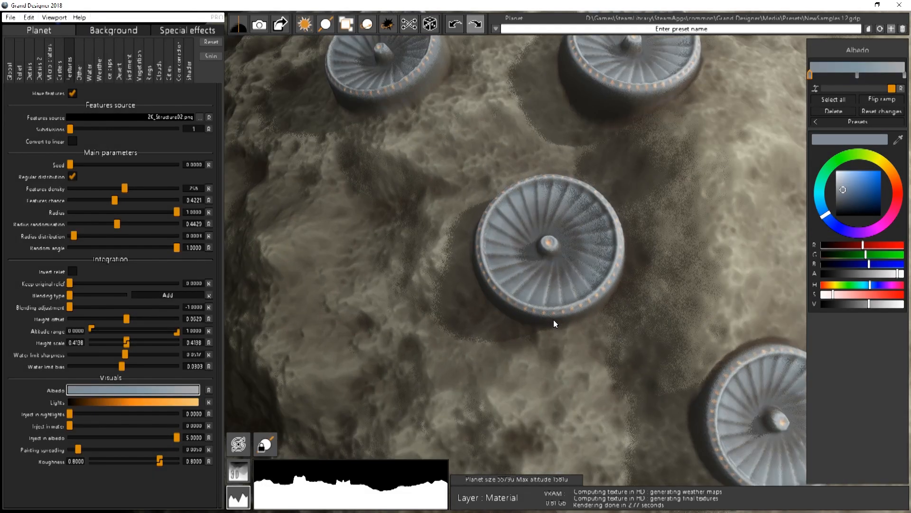
pyautogui.moveTo(493, 194)
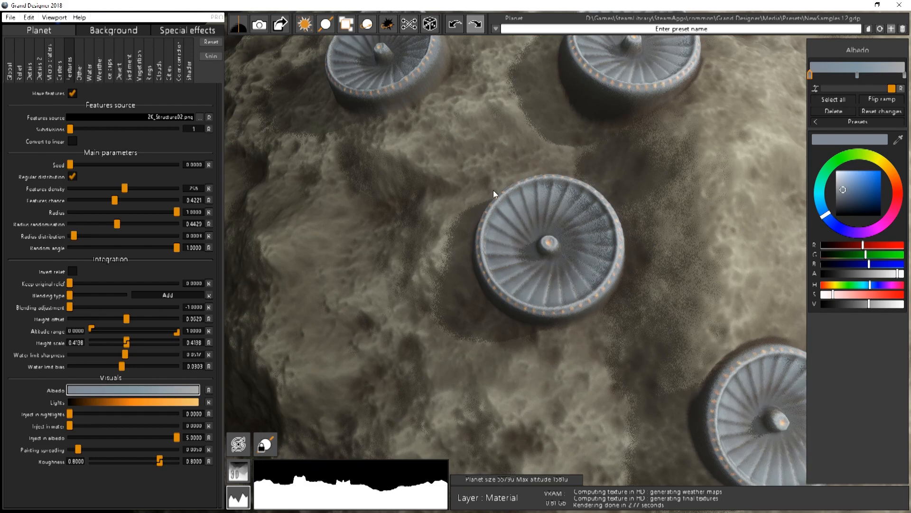
pyautogui.moveTo(124, 429)
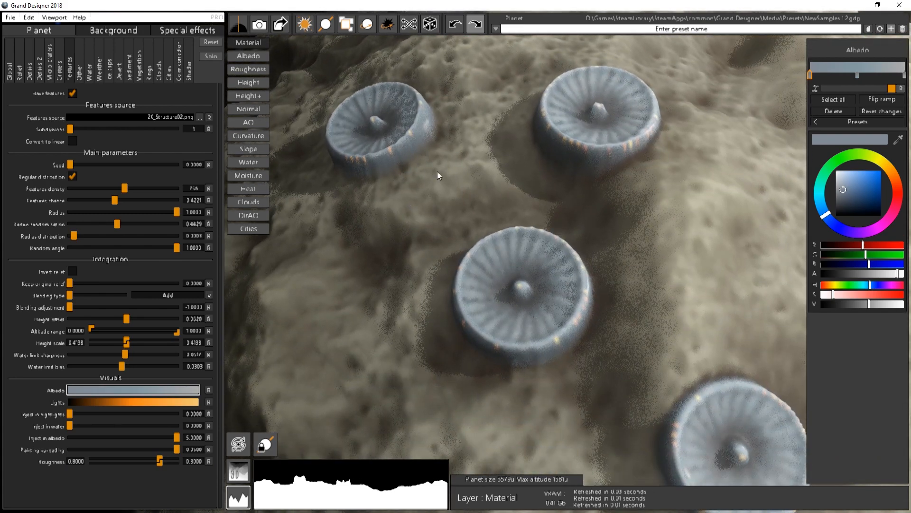
pyautogui.moveTo(383, 130)
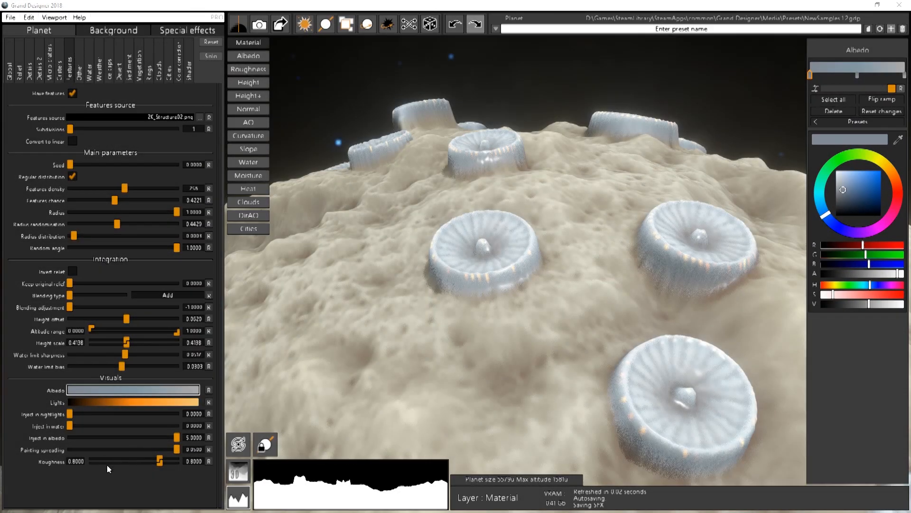
pyautogui.moveTo(140, 449)
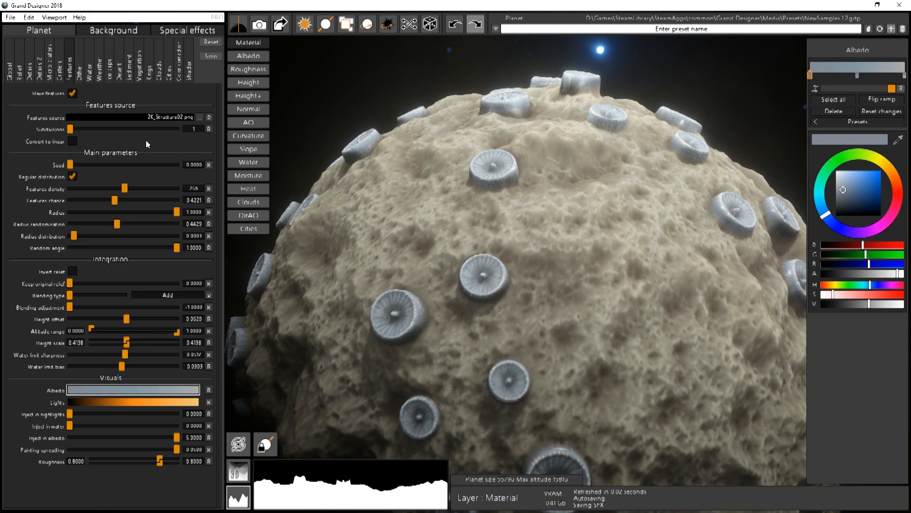
pyautogui.moveTo(138, 105)
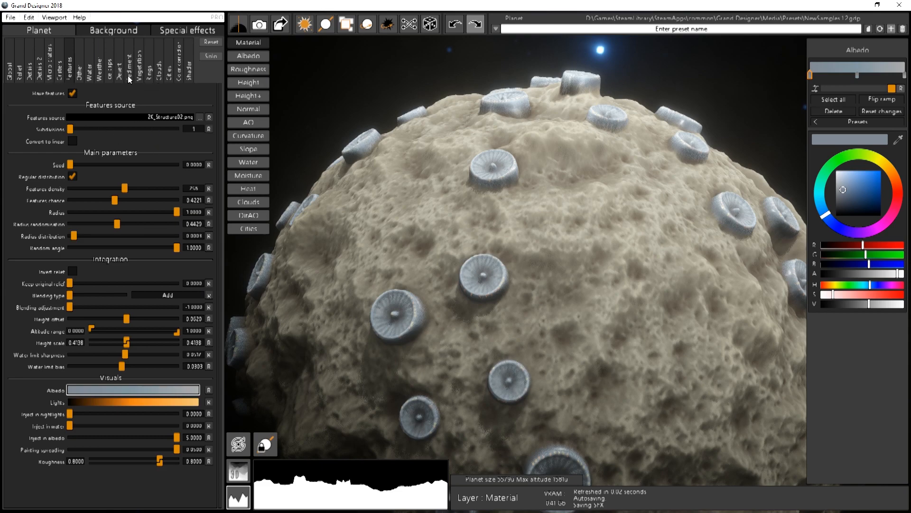
# Step: Raise Sediment on features to preview moss inside the domes, then return it to 0
pyautogui.click(124, 54)
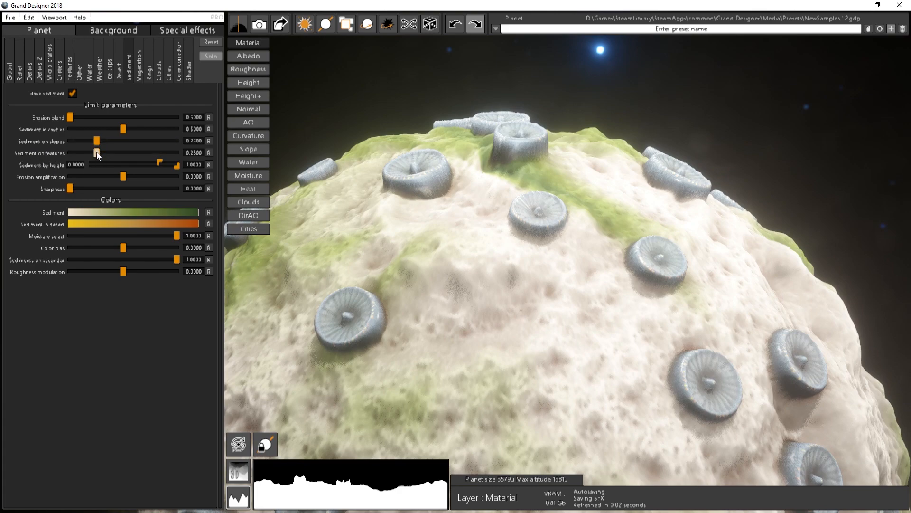
pyautogui.moveTo(96, 152); pyautogui.dragTo(112, 152)
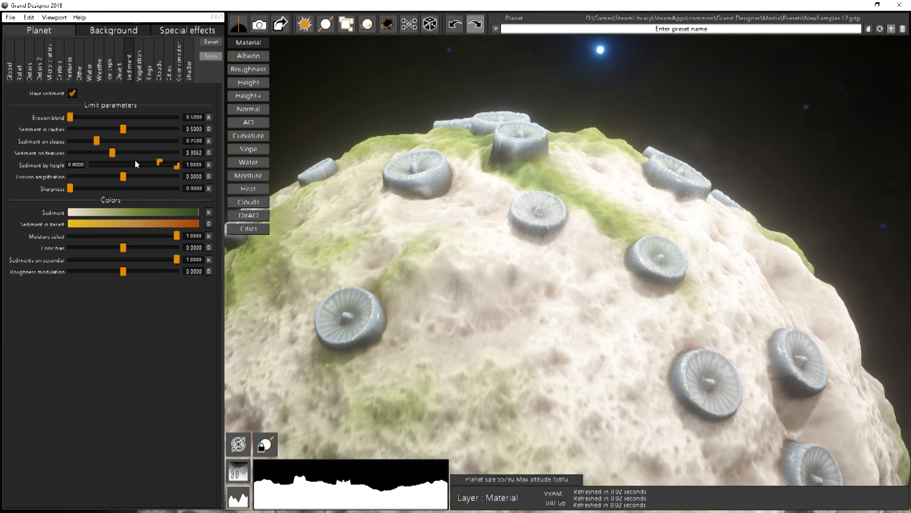
pyautogui.moveTo(112, 152); pyautogui.dragTo(170, 152)
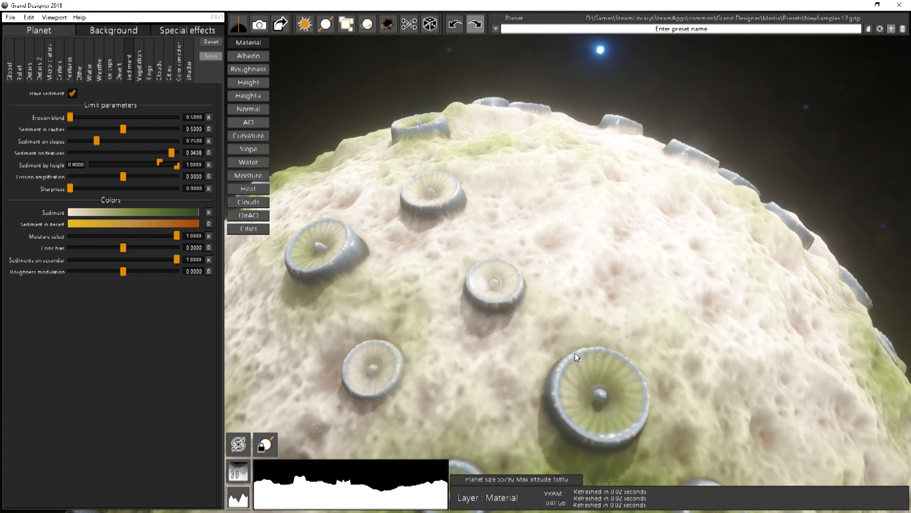
pyautogui.moveTo(556, 334)
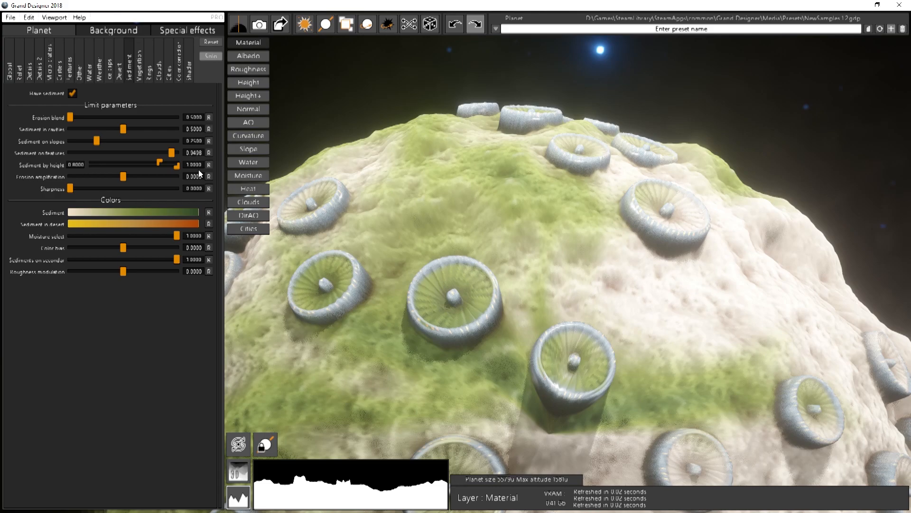
pyautogui.moveTo(170, 152); pyautogui.dragTo(107, 152)
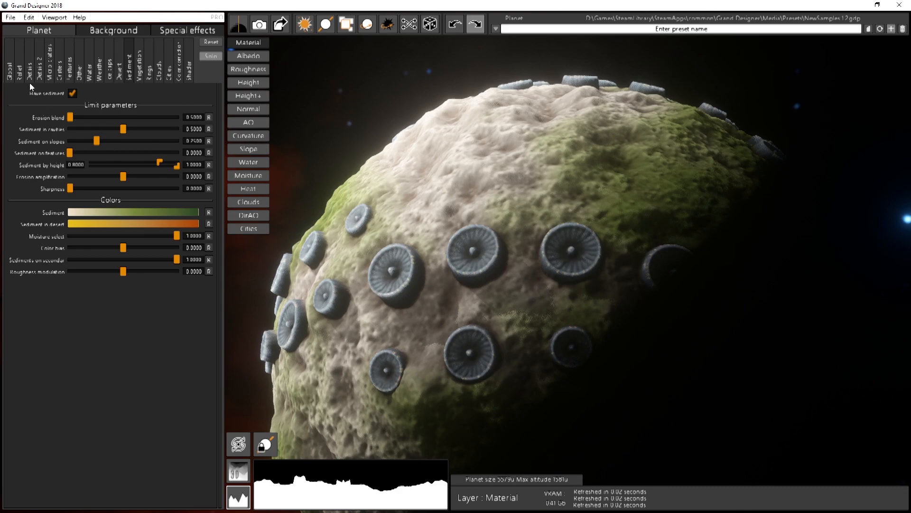
# Step: Browse the Features source and load a different structure PNG for the domes
pyautogui.click(144, 60)
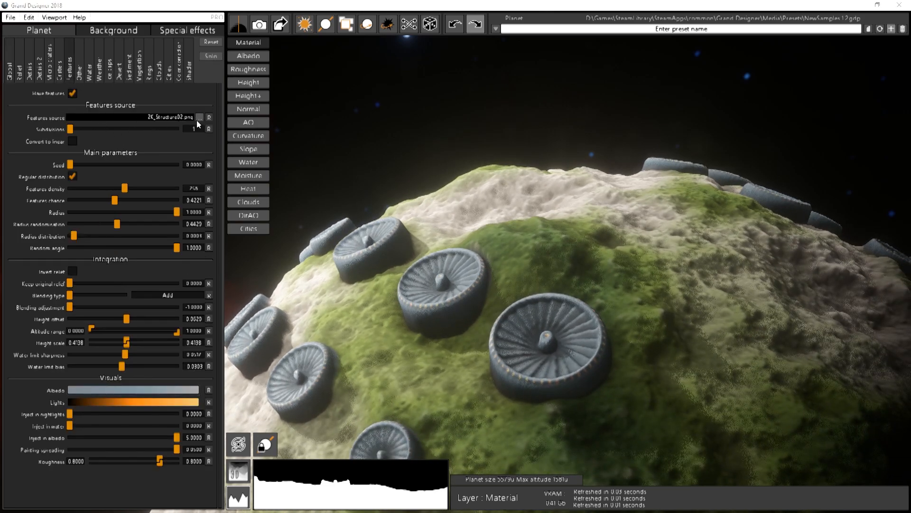
pyautogui.click(200, 118)
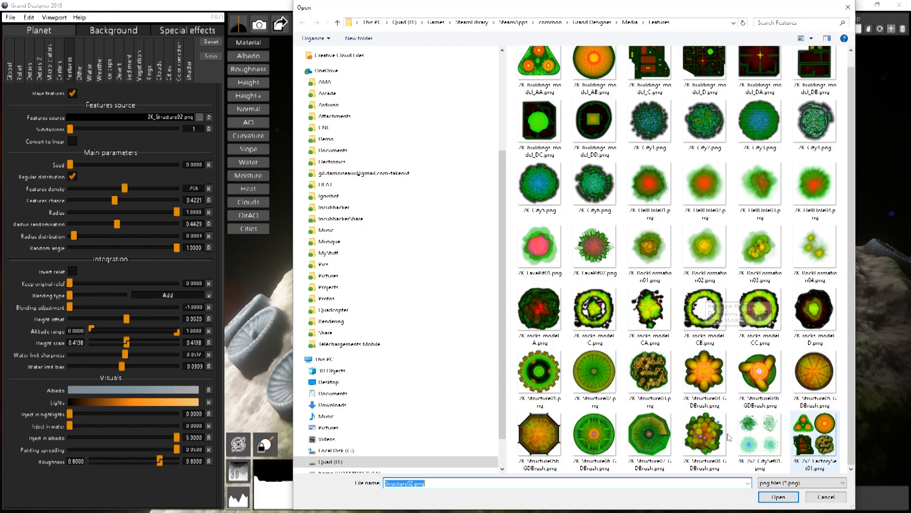
pyautogui.click(777, 497)
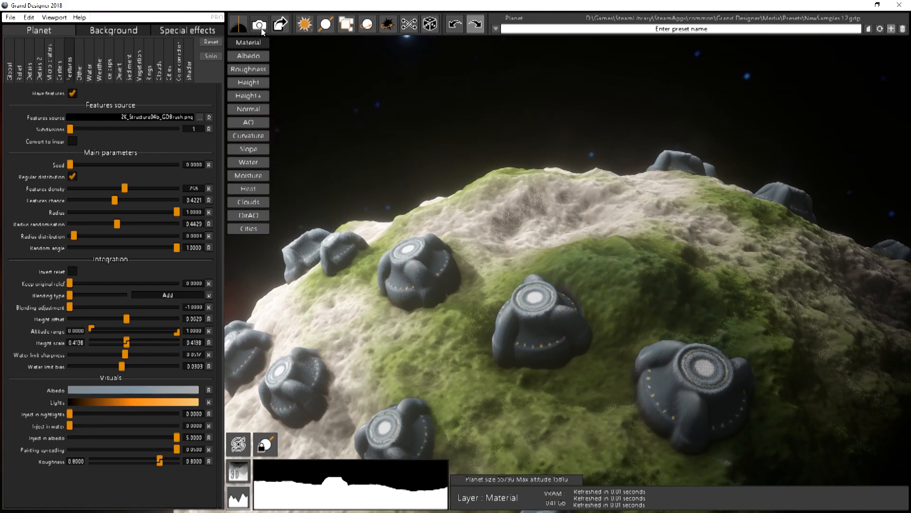
pyautogui.moveTo(211, 126)
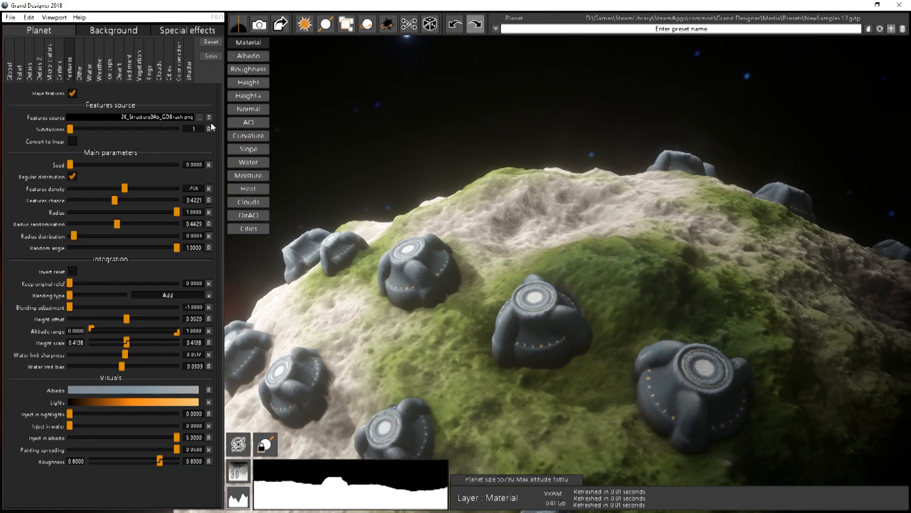
# Step: Load 2K_buildings_modul_AB.png as the feature source and view the grey domes in daylight
pyautogui.click(200, 118)
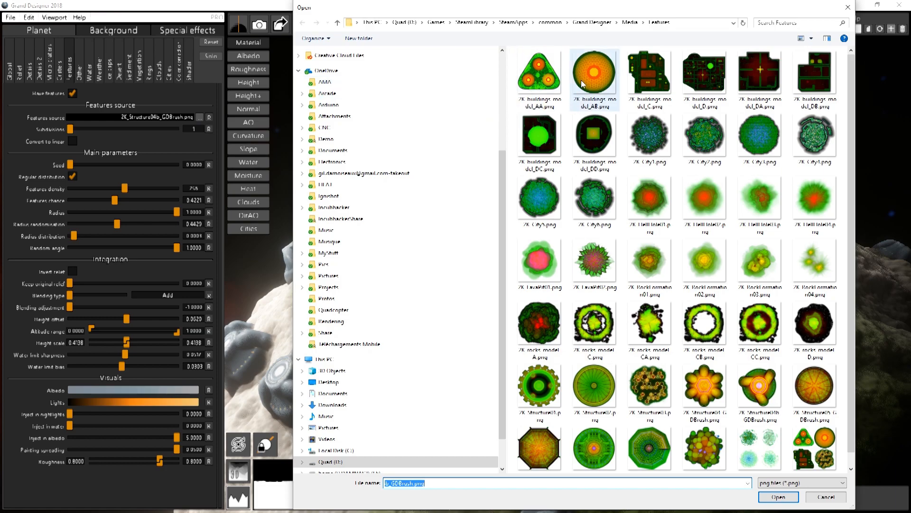
pyautogui.click(777, 496)
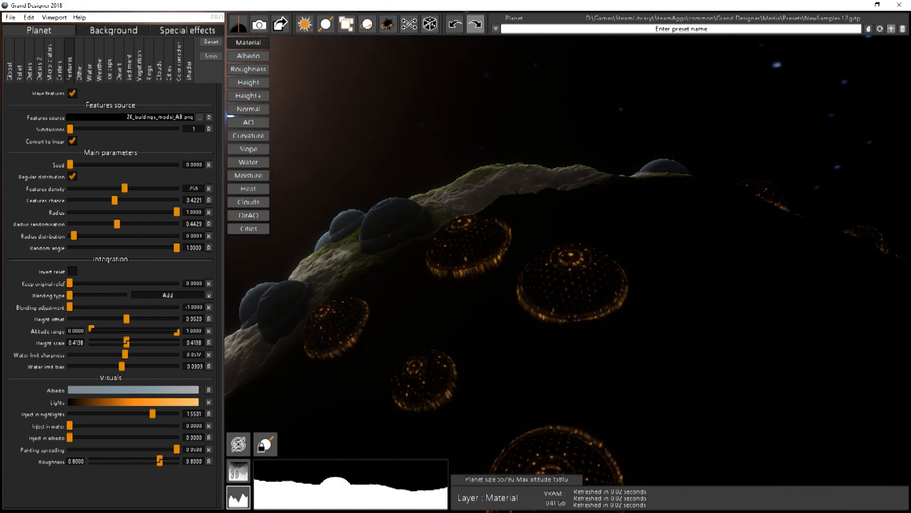
pyautogui.moveTo(523, 233); pyautogui.dragTo(523, 175)
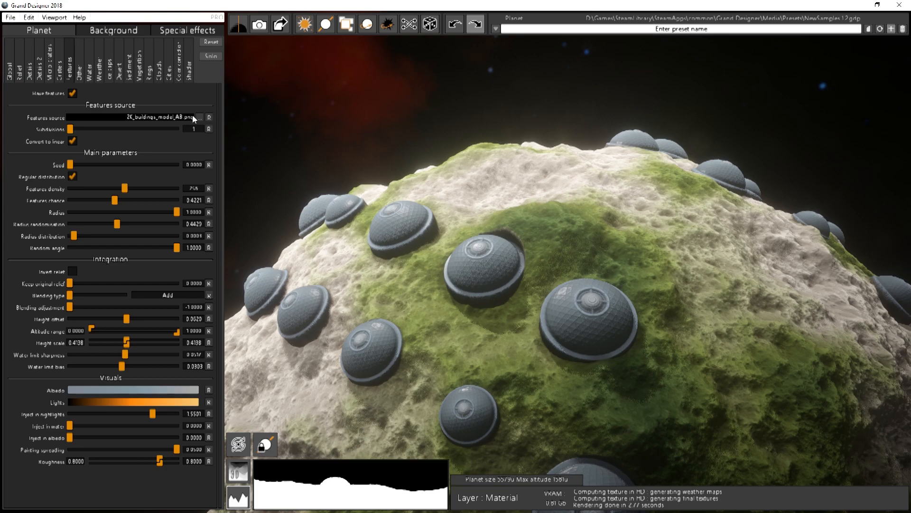
pyautogui.moveTo(233, 120)
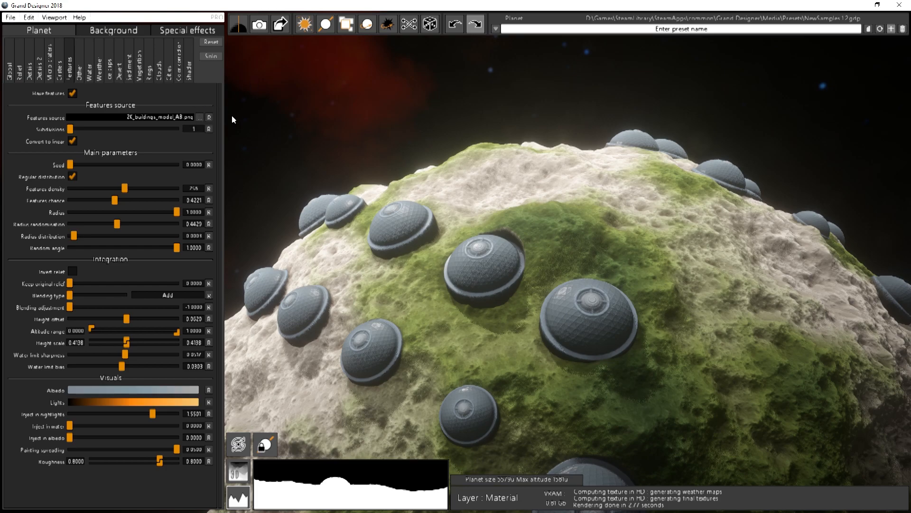
pyautogui.click(200, 117)
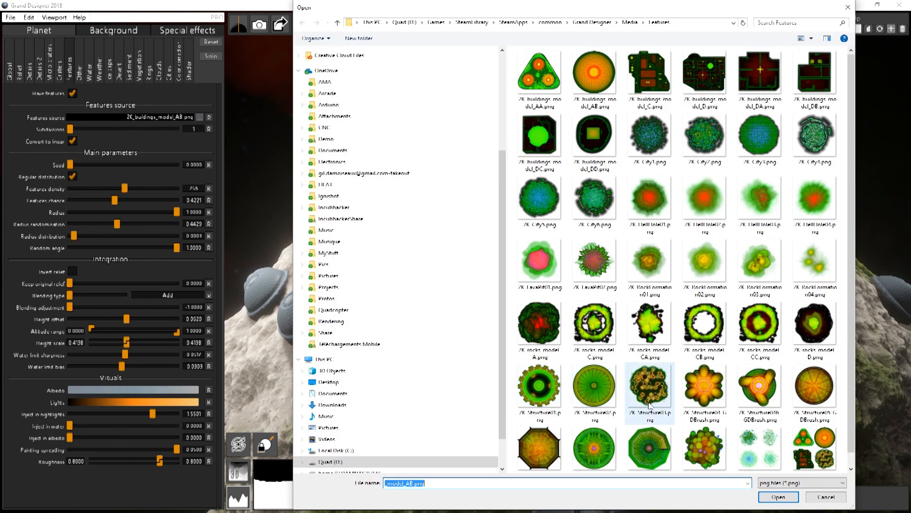
pyautogui.scroll(-3)
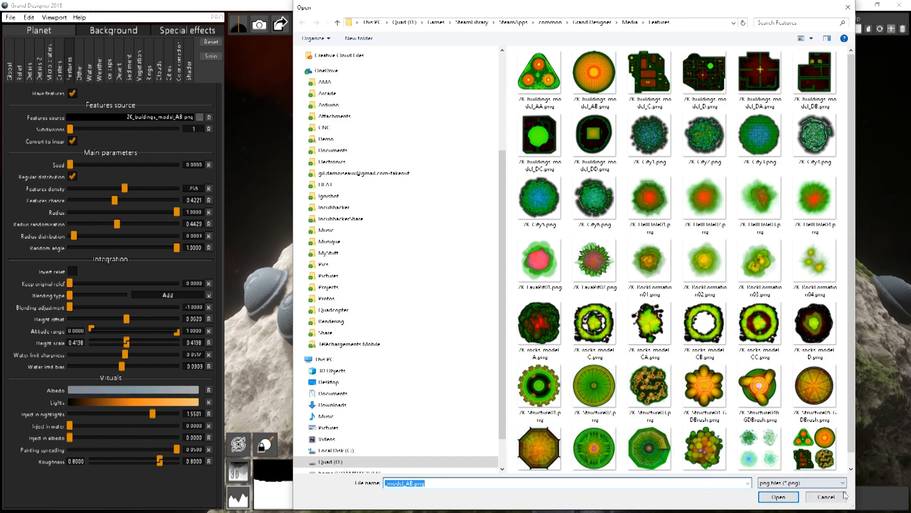
pyautogui.click(778, 496)
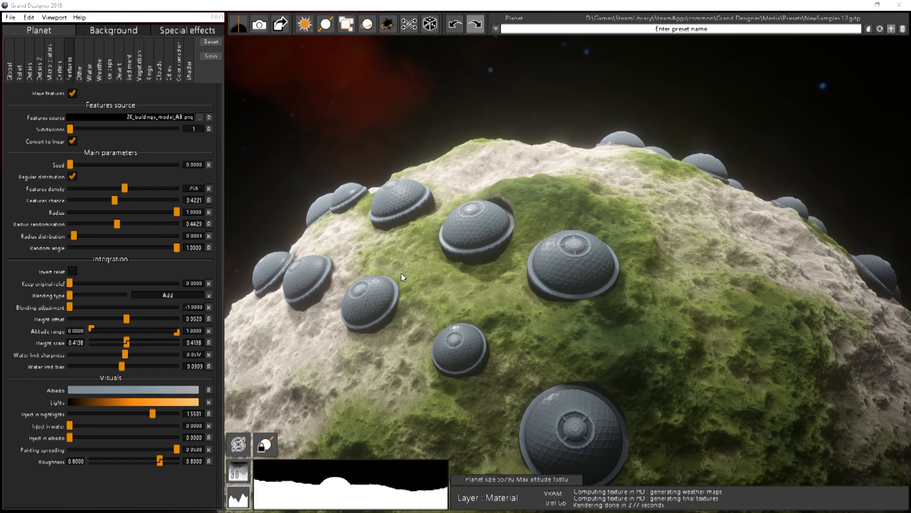
pyautogui.moveTo(632, 55)
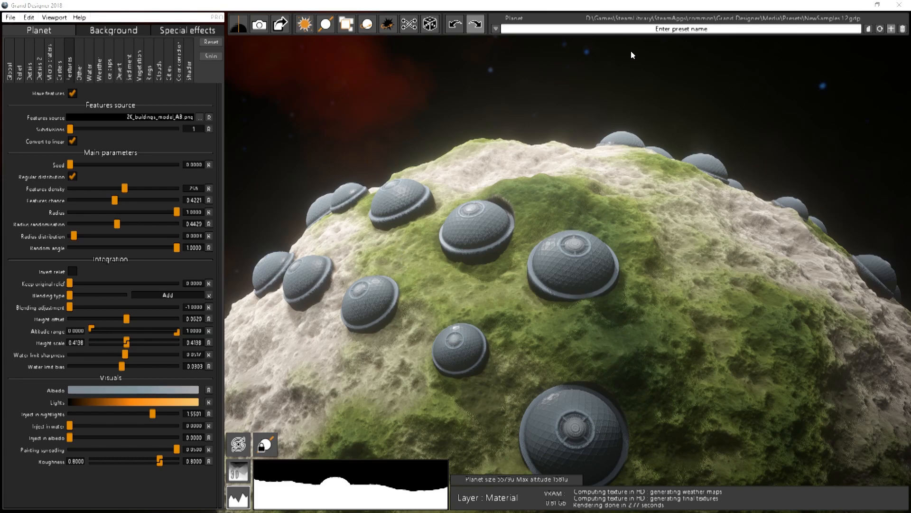
pyautogui.moveTo(846, 25)
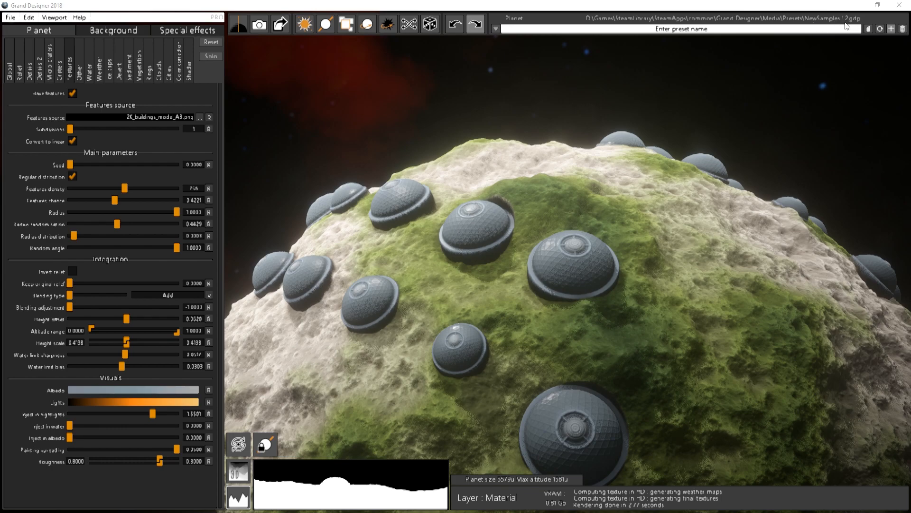
pyautogui.moveTo(496, 54)
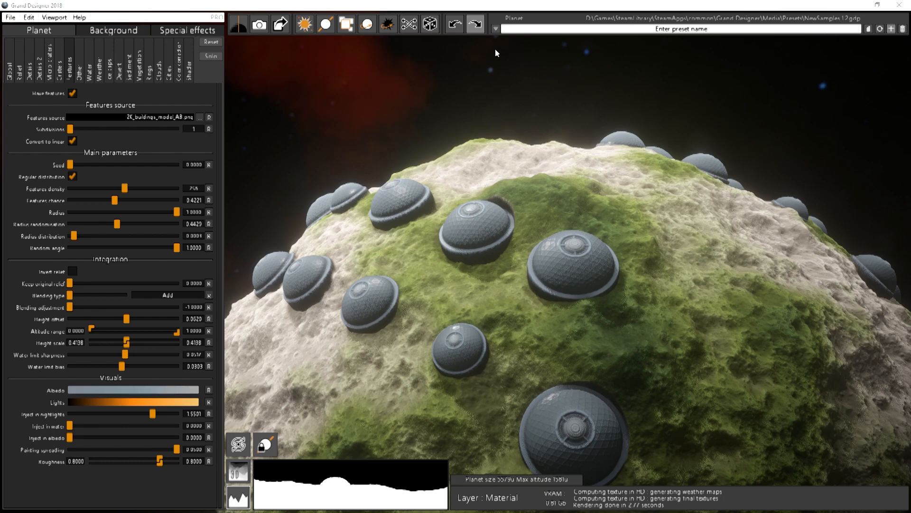
# Step: Load the Planet features 01 preset from the sample list
pyautogui.click(495, 28)
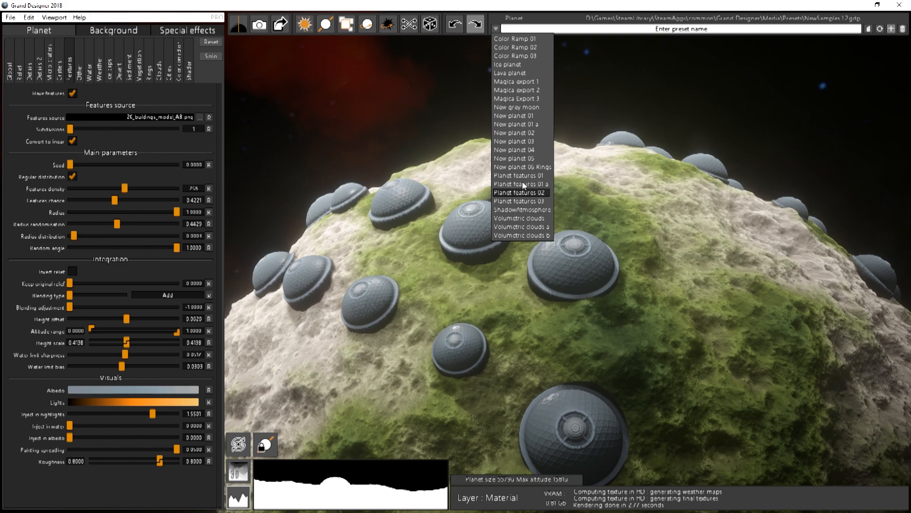
pyautogui.click(517, 167)
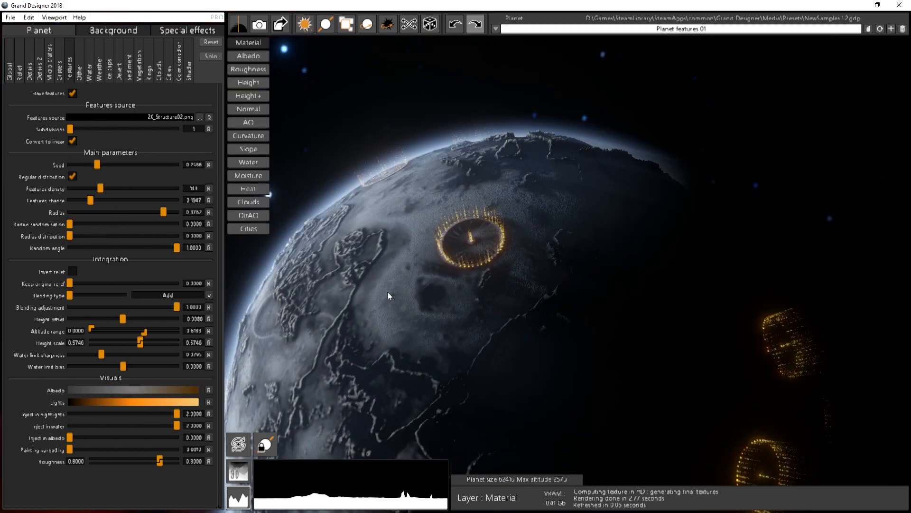
pyautogui.moveTo(408, 109)
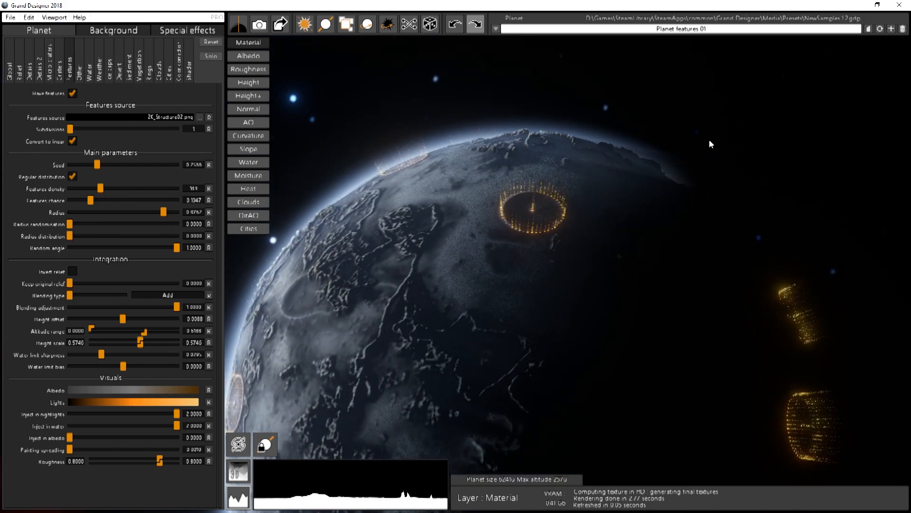
pyautogui.moveTo(414, 260)
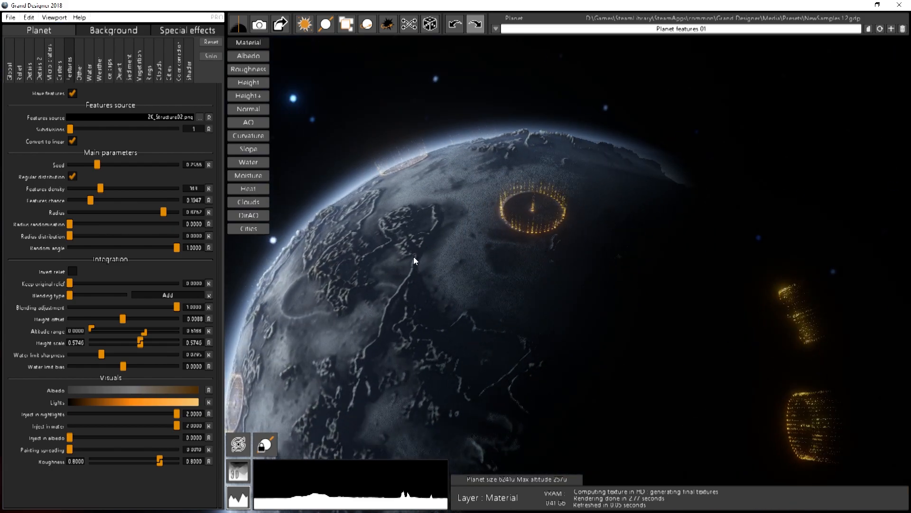
pyautogui.moveTo(447, 165)
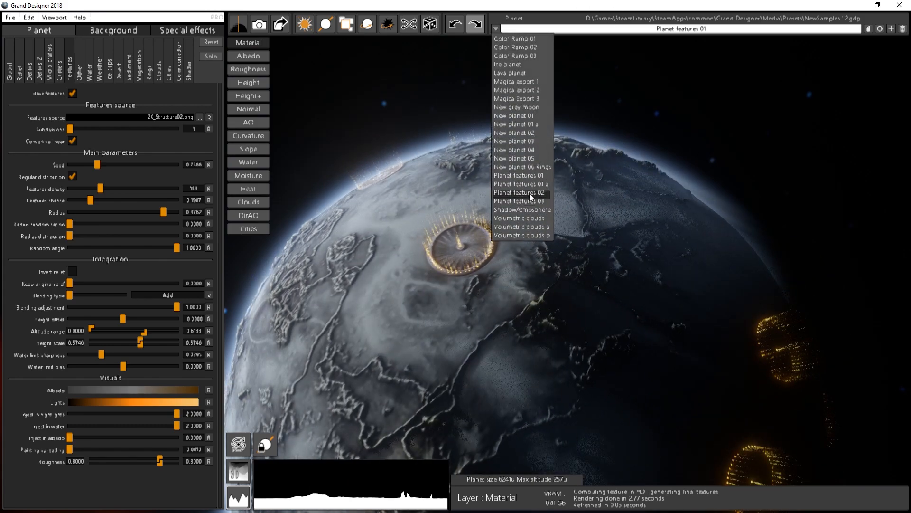
# Step: Load Planet features 02, lower Features density to 50 and uncheck Regular distribution
pyautogui.click(519, 193)
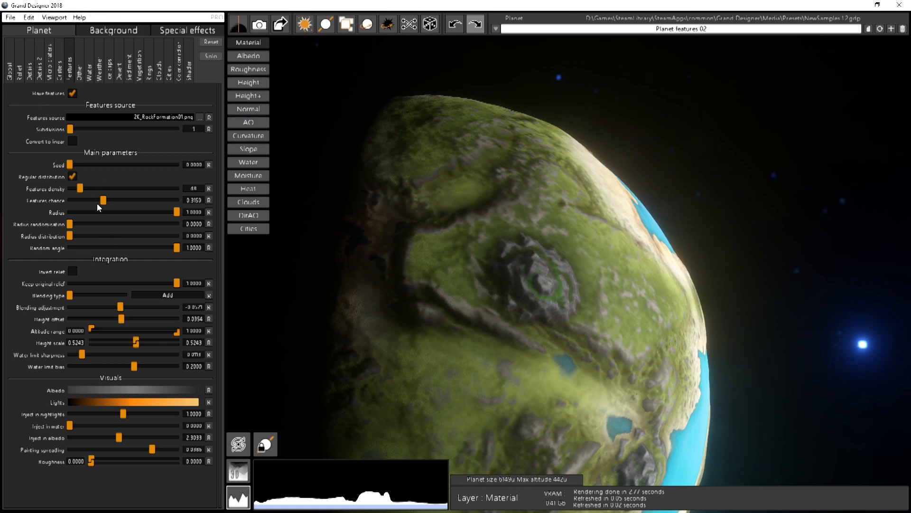
pyautogui.moveTo(79, 188); pyautogui.dragTo(86, 188)
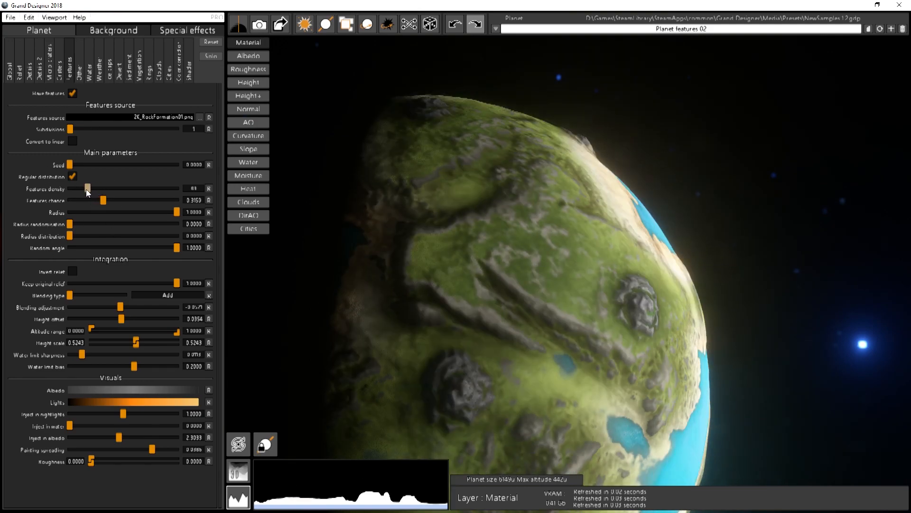
pyautogui.moveTo(87, 188); pyautogui.dragTo(82, 188)
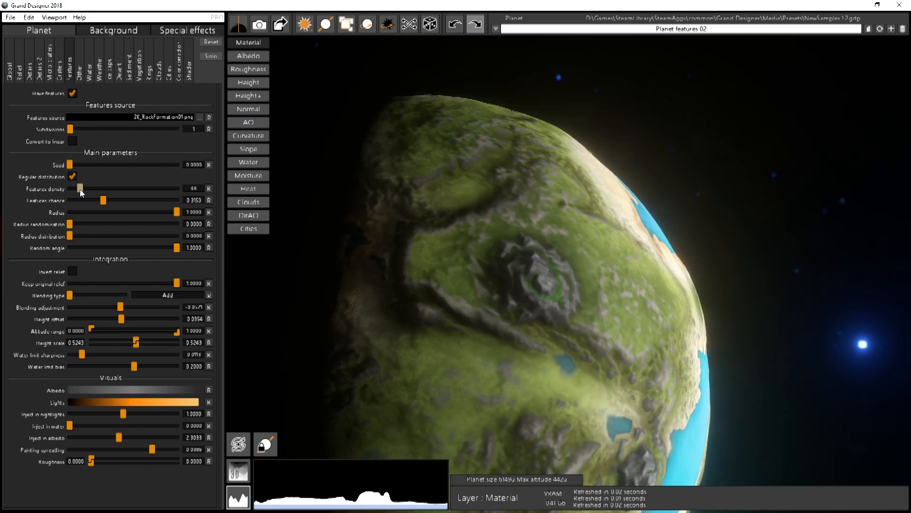
pyautogui.click(73, 176)
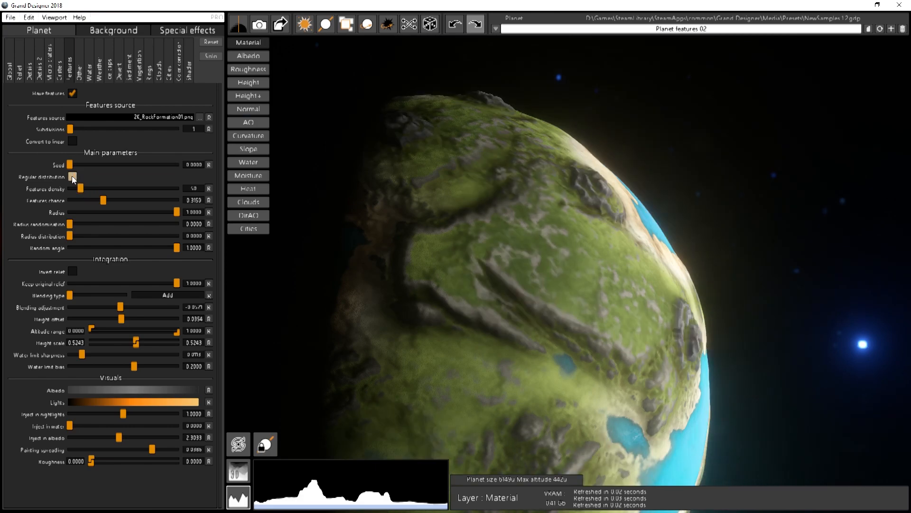
pyautogui.click(72, 177)
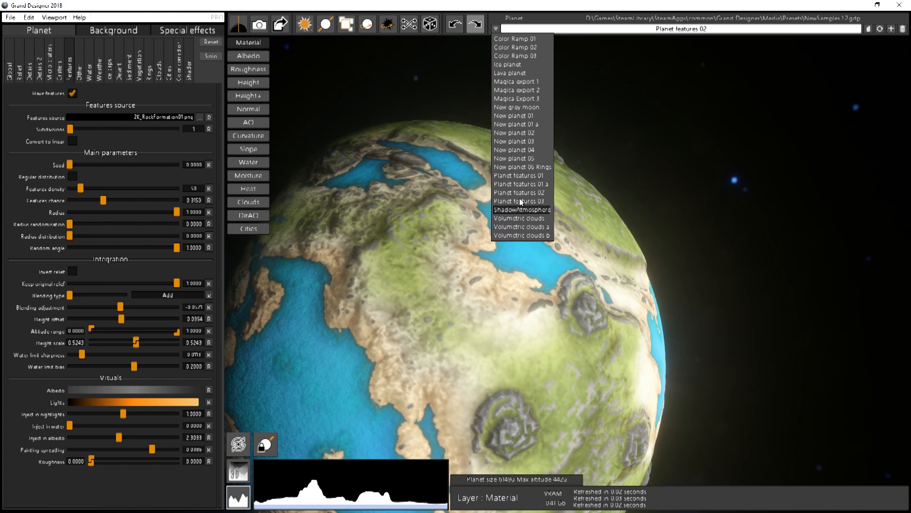
# Step: Load the Planet features 03 preset with its circular city feature
pyautogui.click(517, 201)
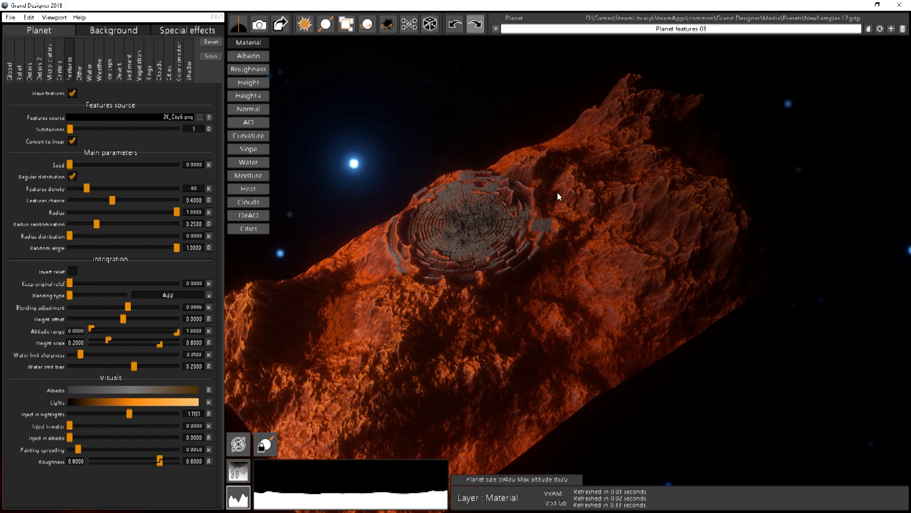
pyautogui.moveTo(550, 204)
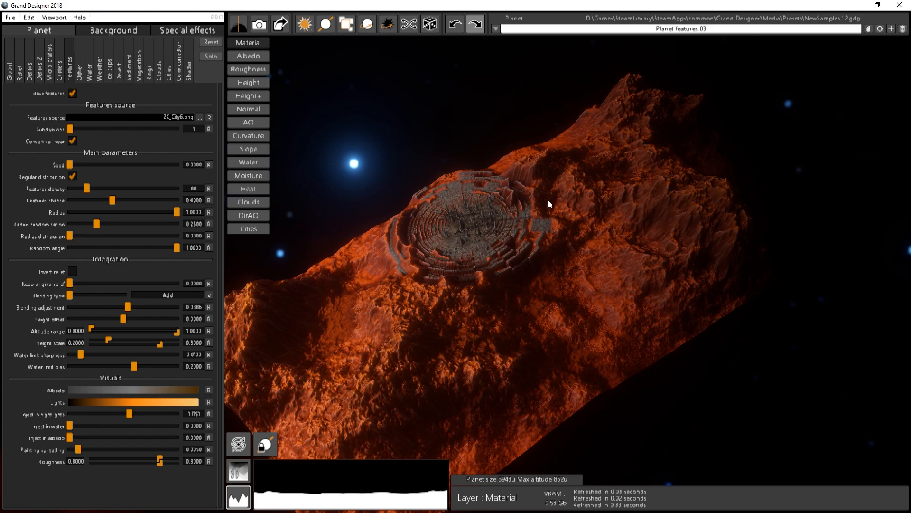